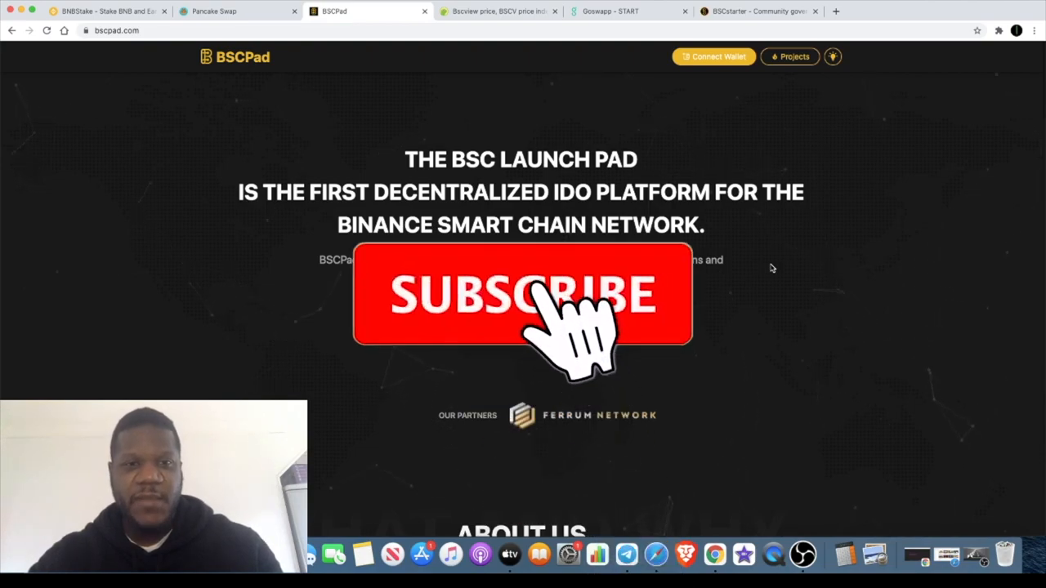
- Leave the BSCPad launchpad home page for the Bscview (BSCV) price tab
left_click(521, 295)
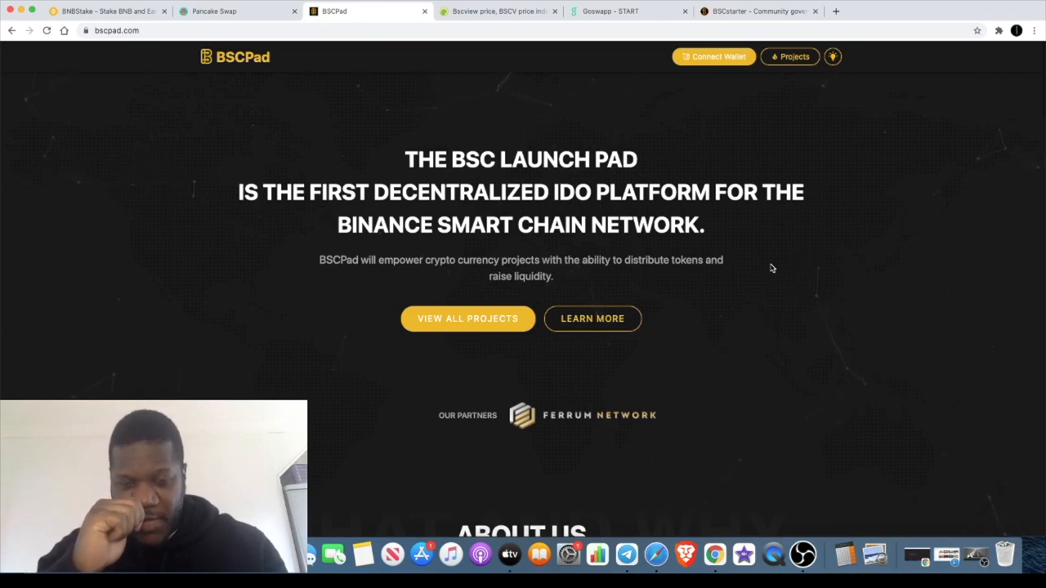
mouse_move(743, 297)
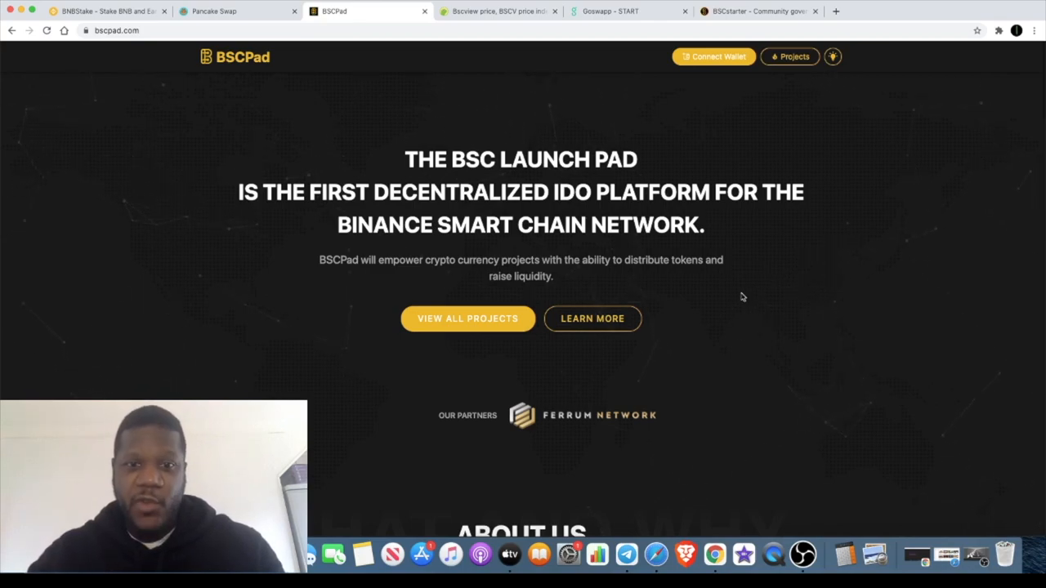
mouse_move(669, 321)
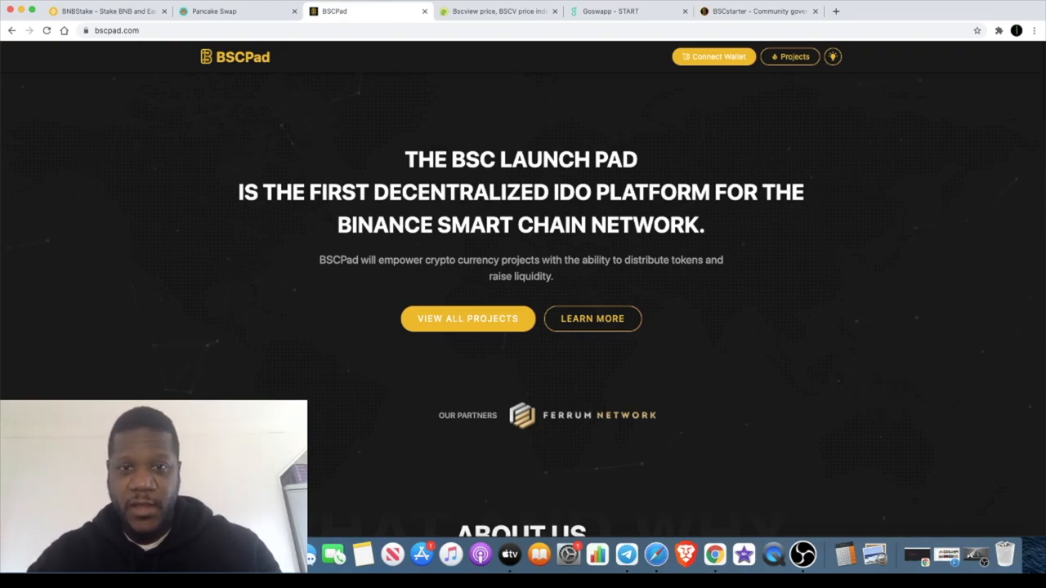
left_click(498, 11)
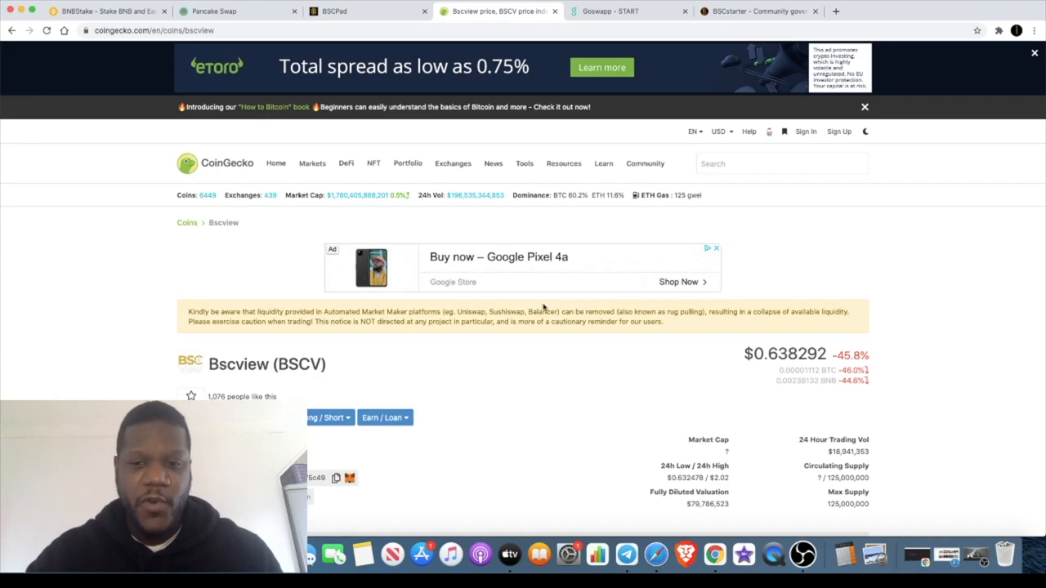
scroll("down", 3)
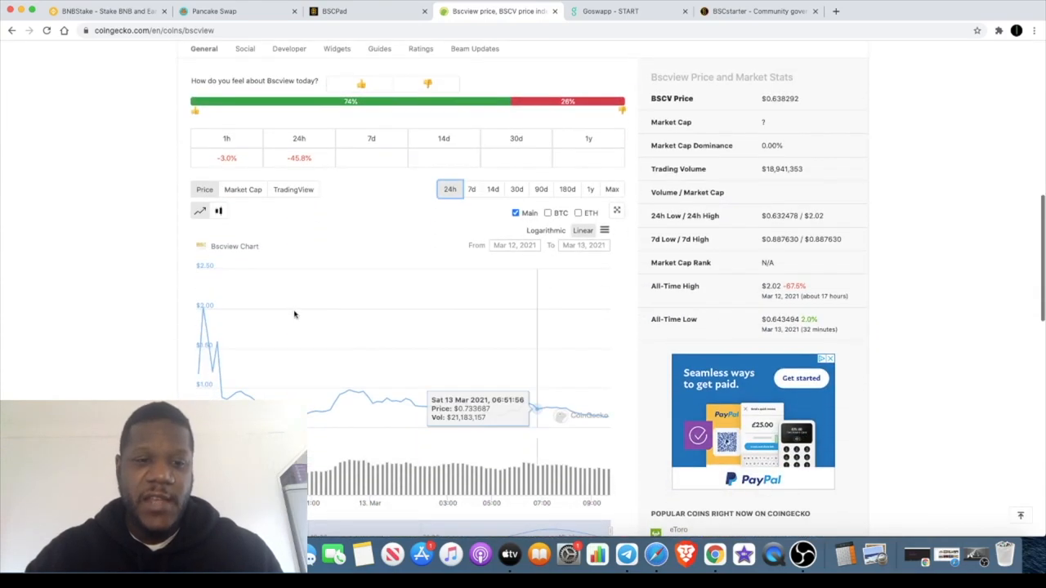
mouse_move(204, 307)
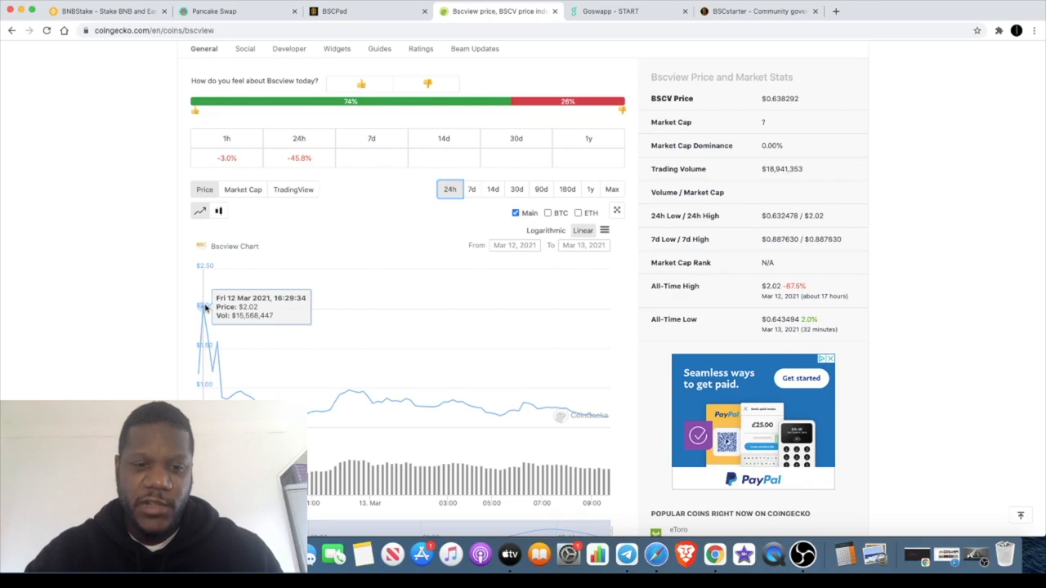
mouse_move(378, 401)
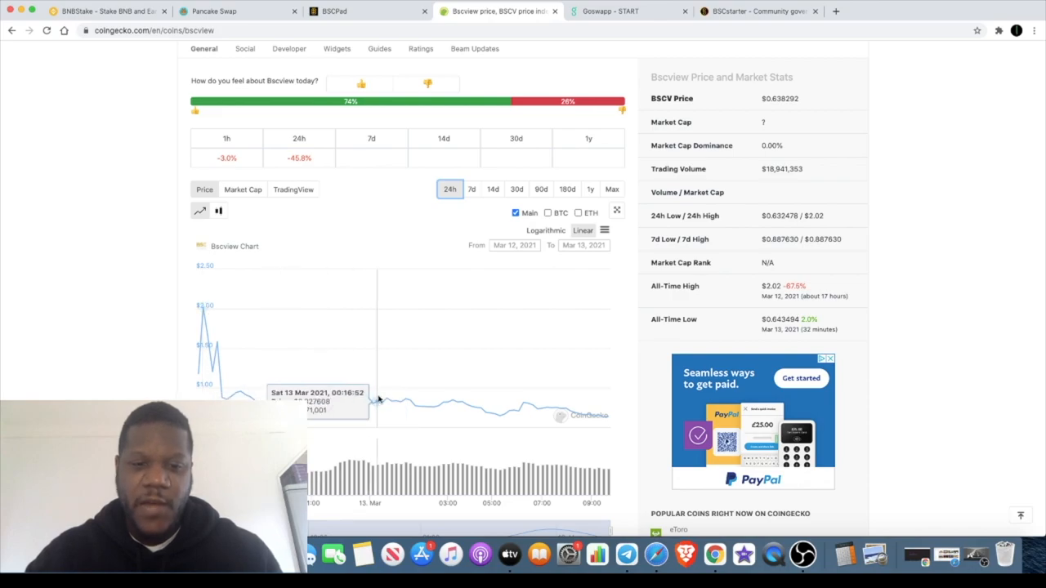
mouse_move(531, 406)
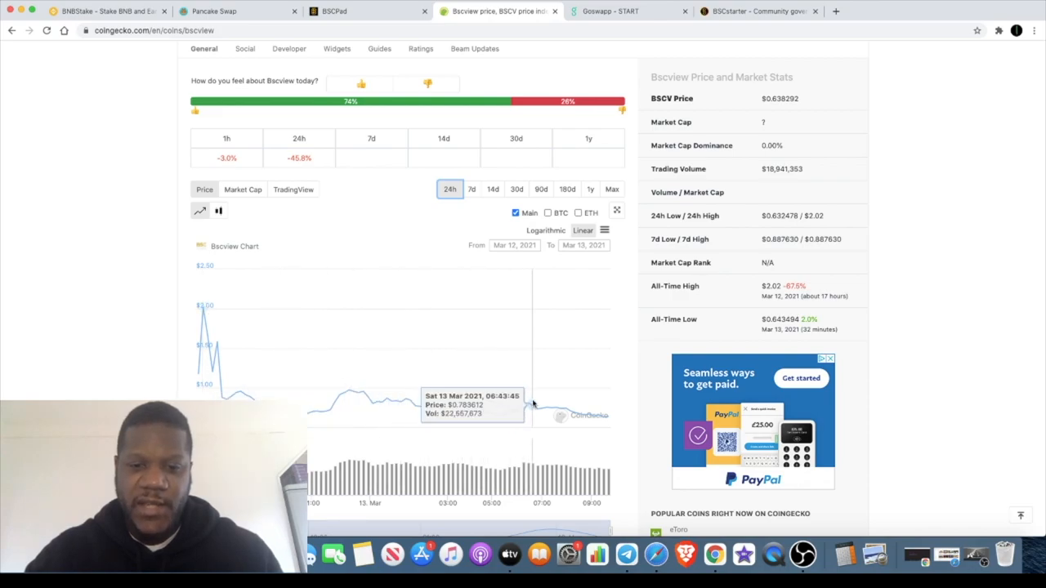
mouse_move(635, 375)
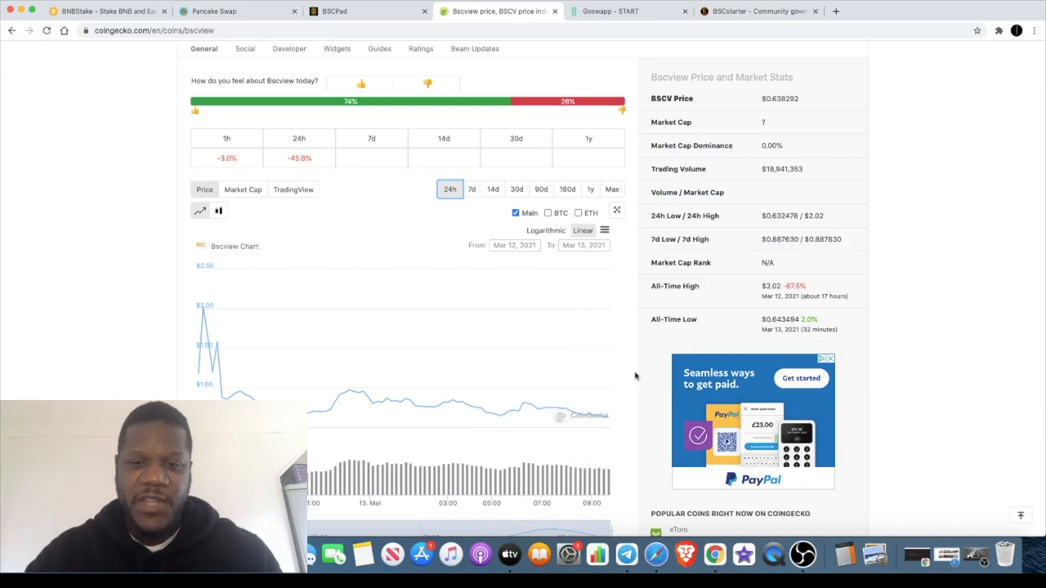
scroll("down", 3)
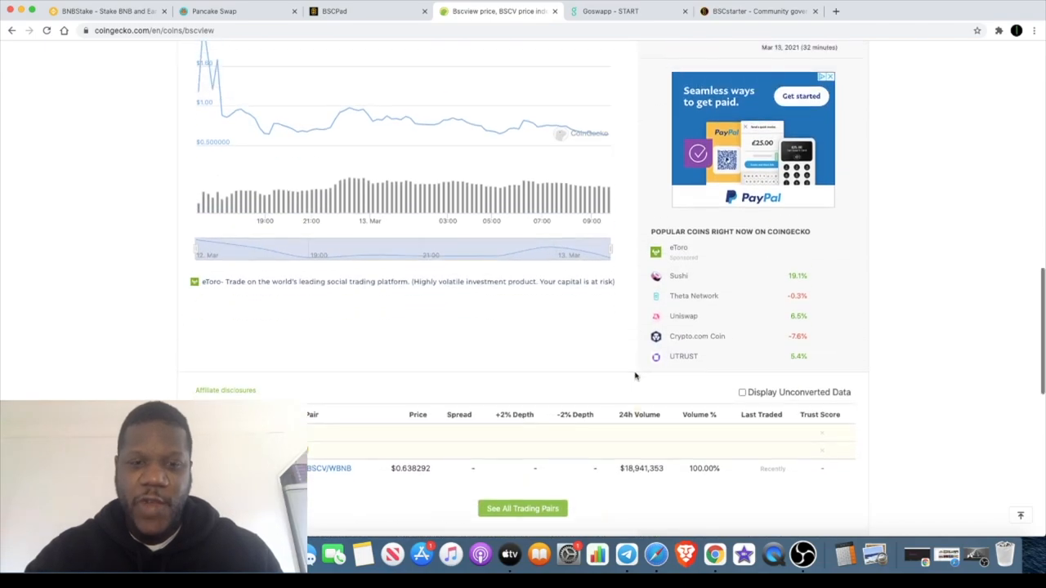
scroll("up", 3)
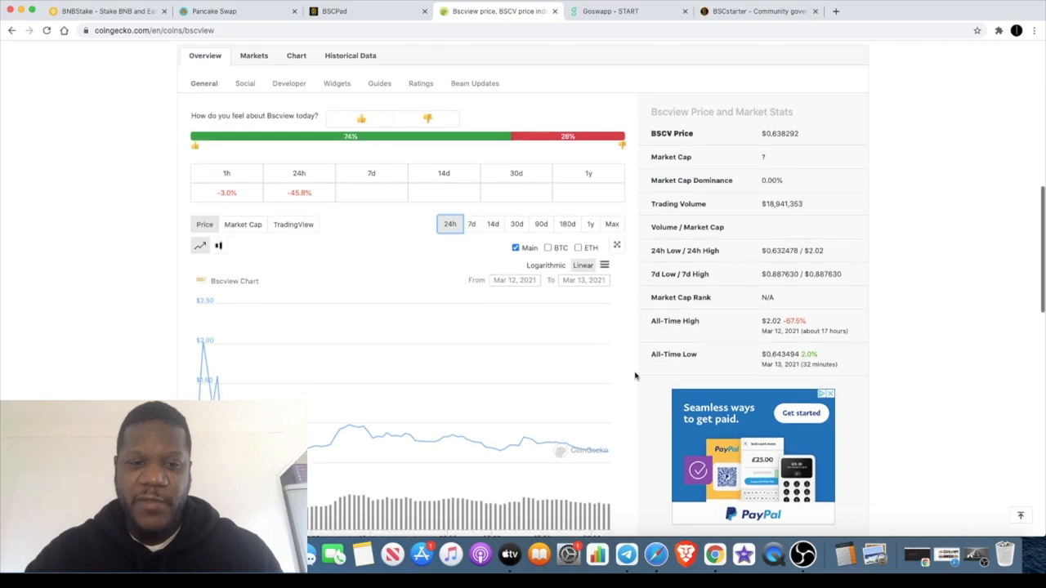
mouse_move(209, 384)
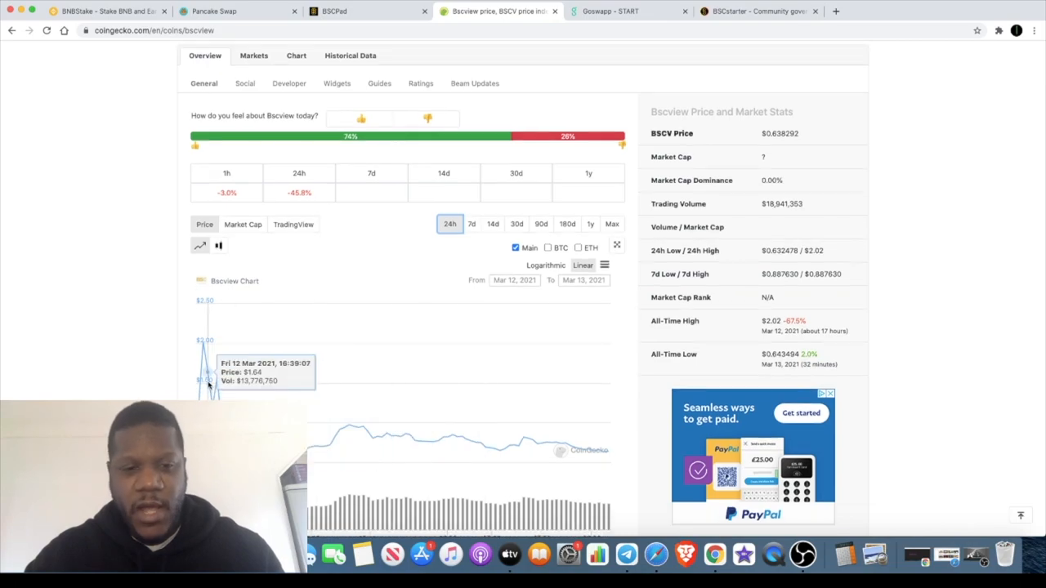
mouse_move(192, 398)
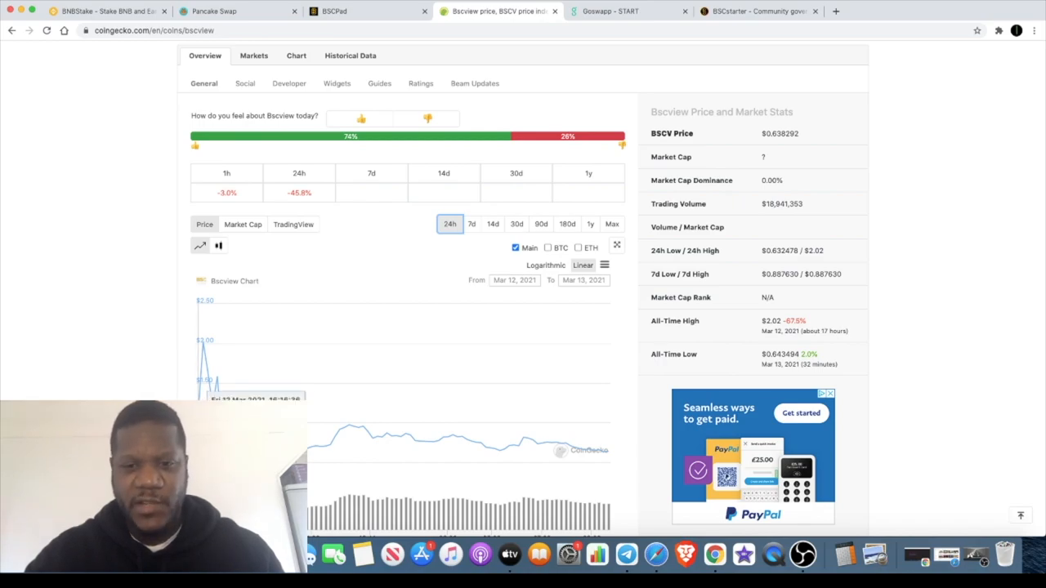
mouse_move(207, 335)
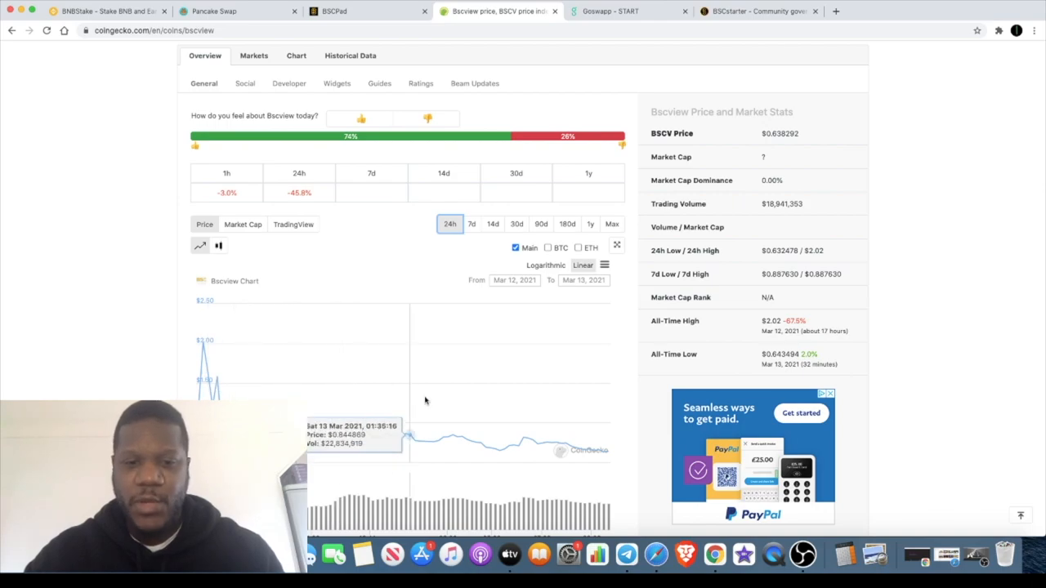
mouse_move(640, 384)
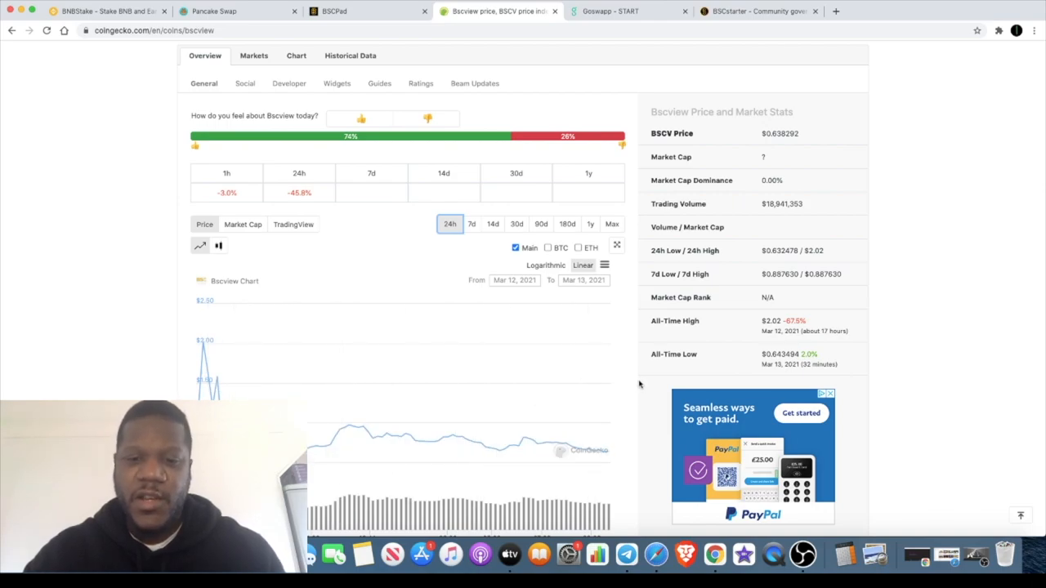
scroll("up", 3)
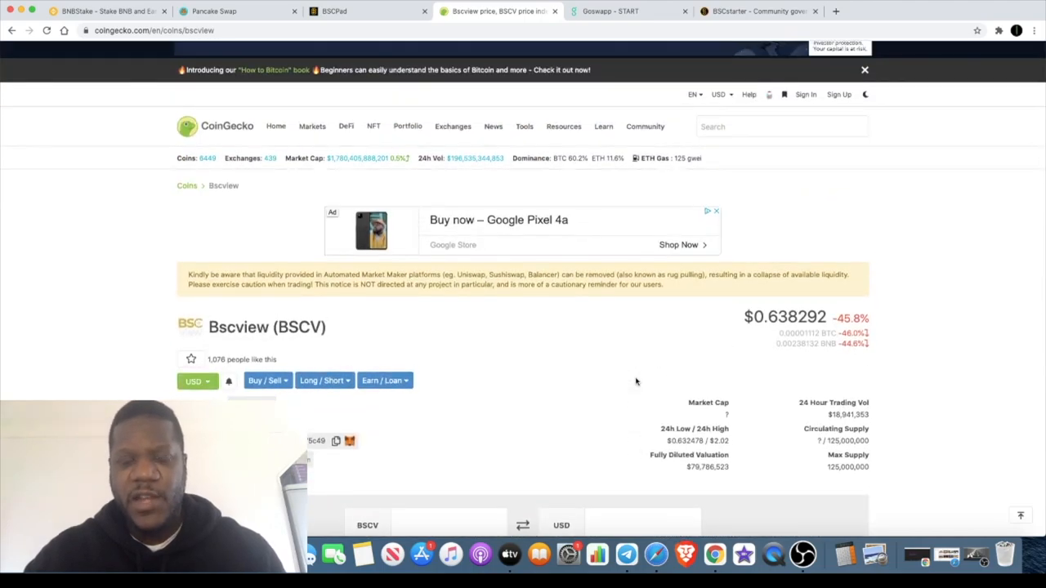
- Search CoinGecko for 'bsc' and open the BSCPAD (BSCPAD) coin page
left_click(780, 126)
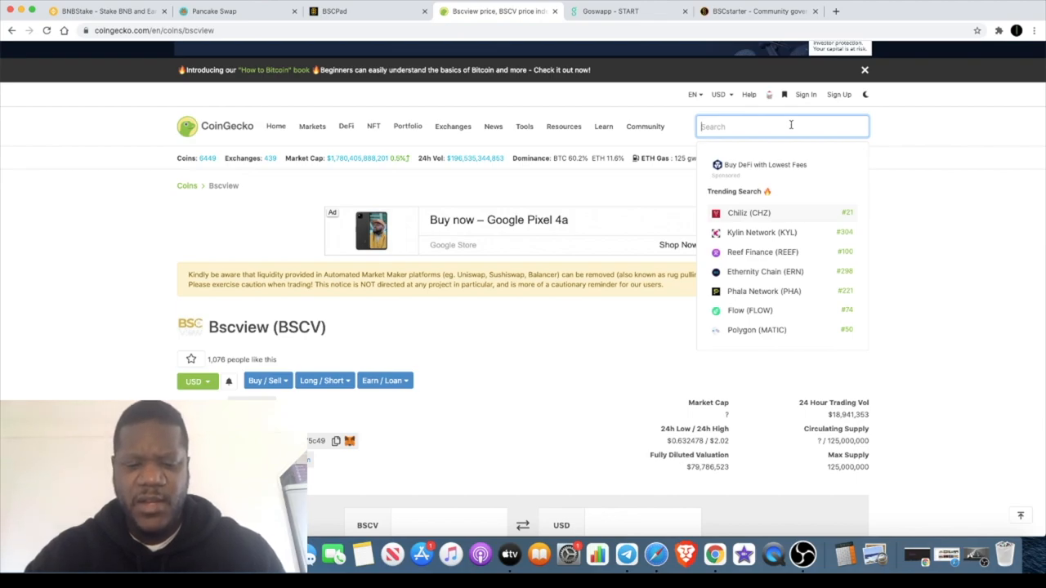
type("bscpad")
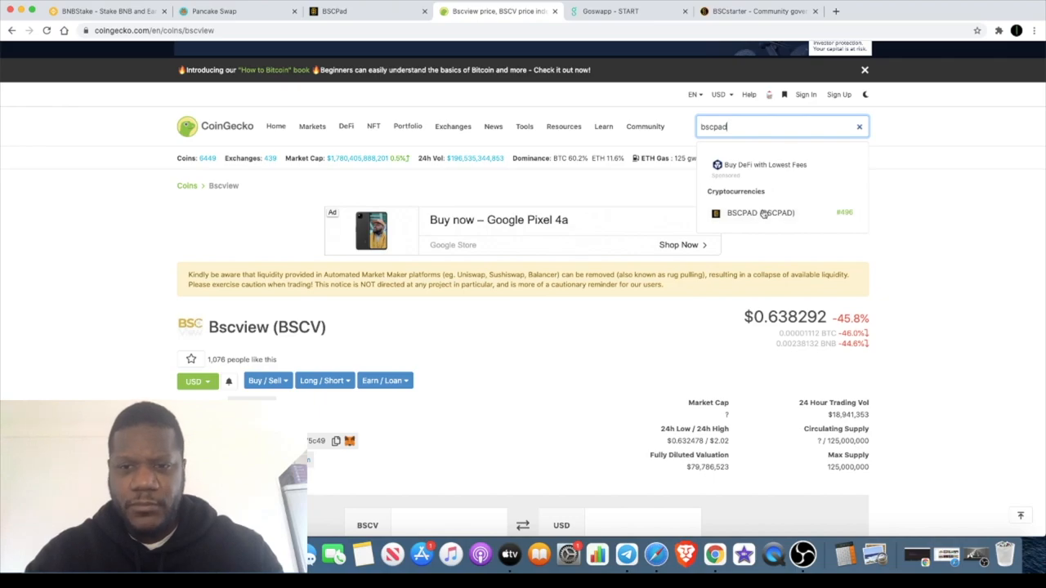
left_click(760, 213)
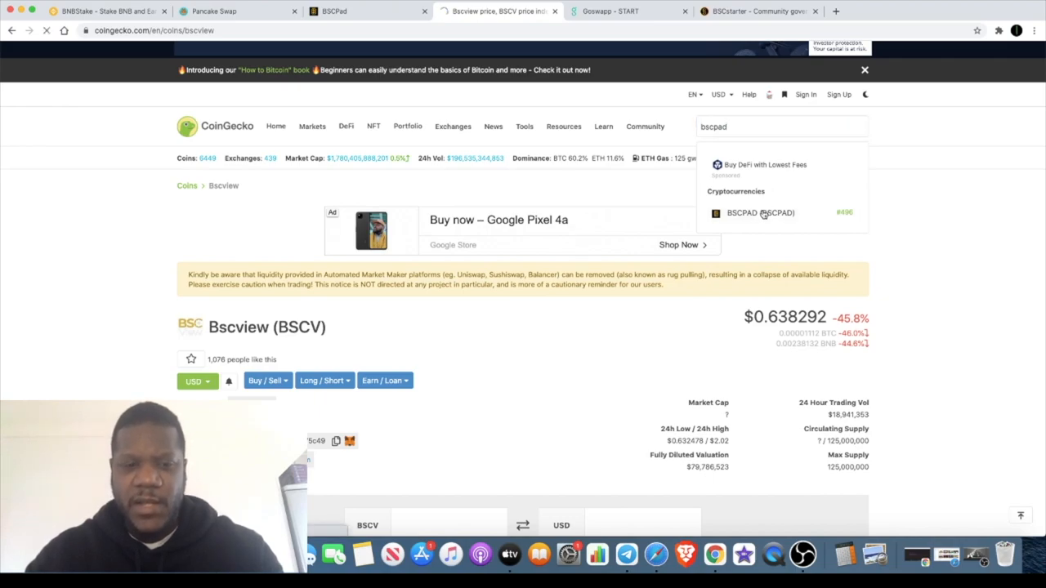
left_click(760, 212)
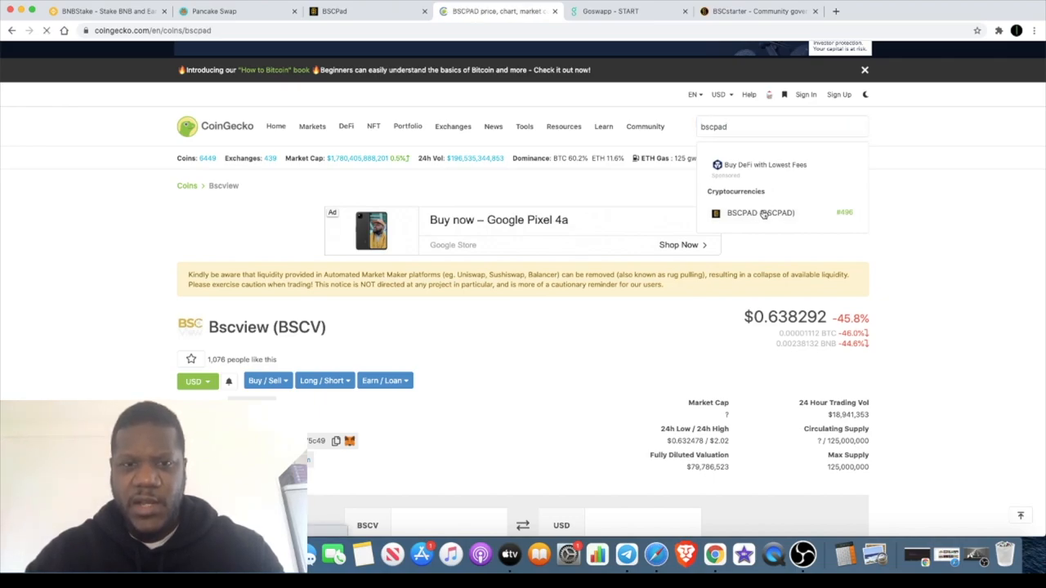
left_click(760, 213)
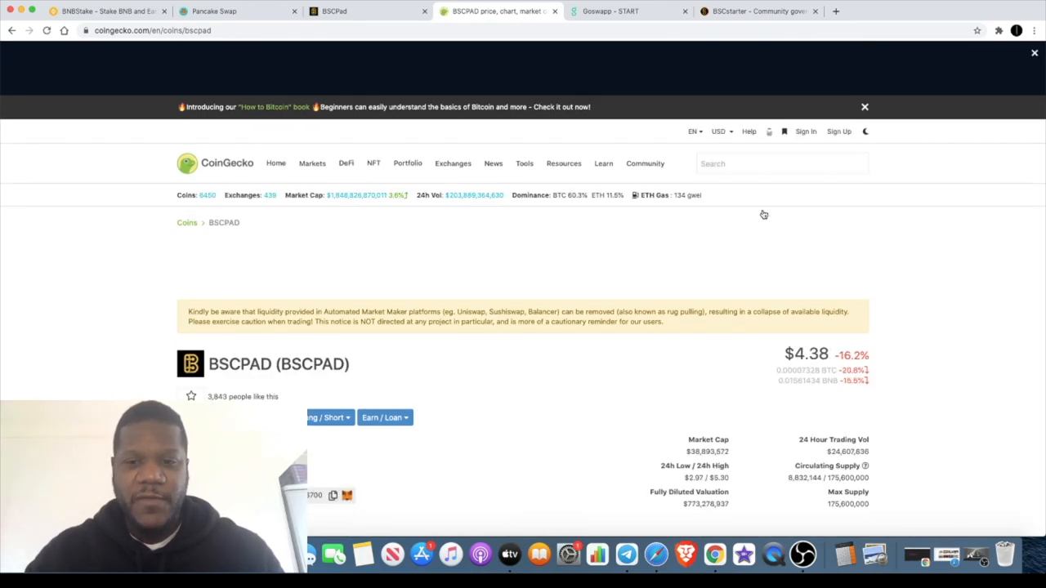
- Switch the BSCPAD price chart to the 14-day range and review the market stats
scroll("down", 3)
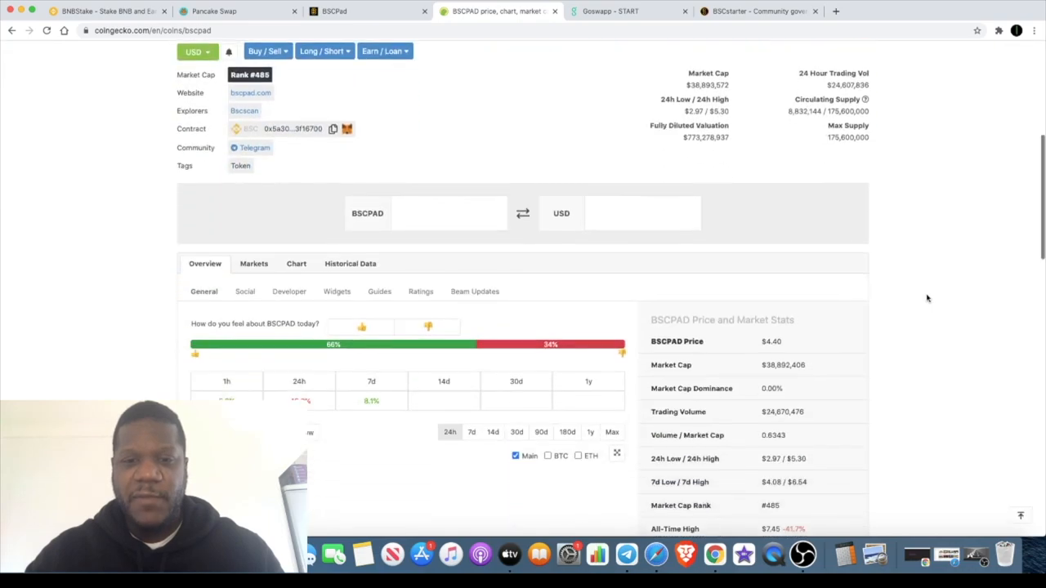
scroll("down", 3)
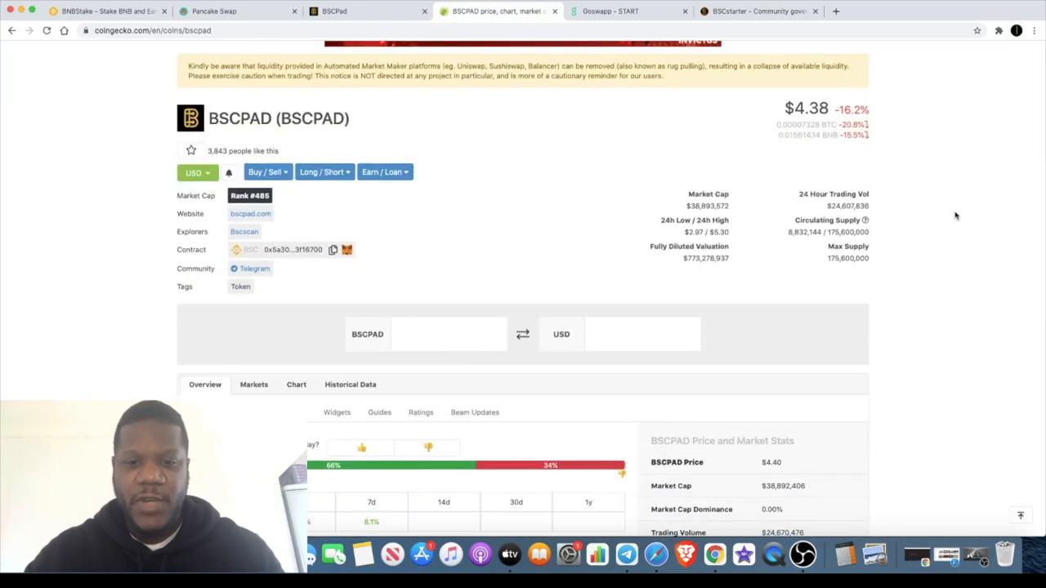
scroll("down", 3)
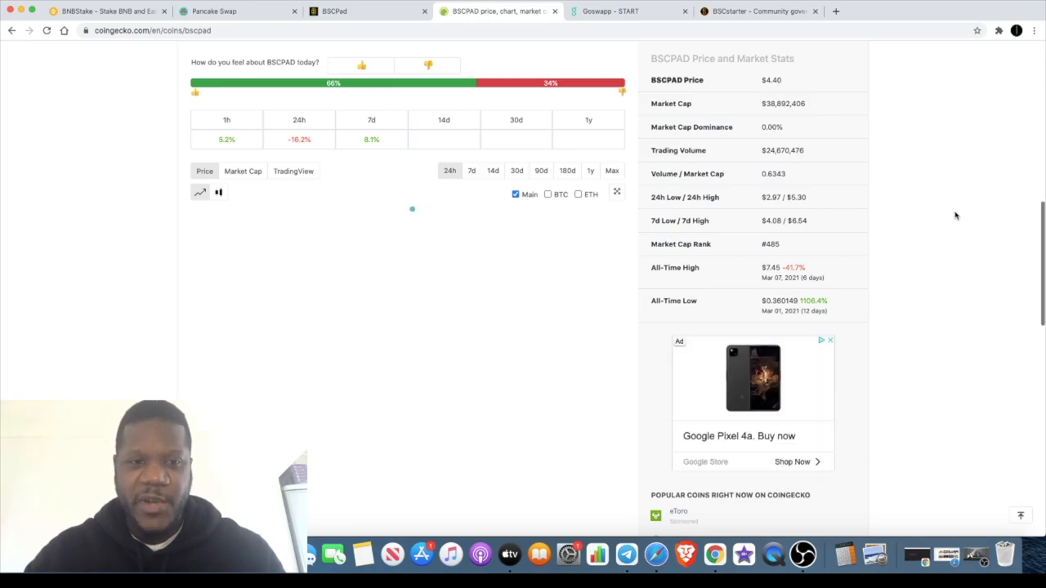
scroll("down", 3)
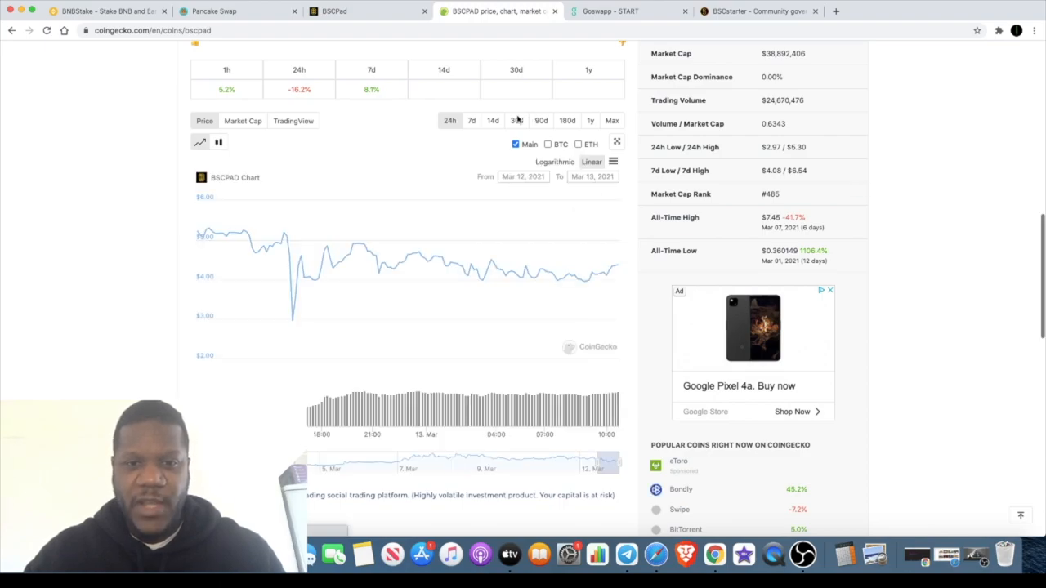
left_click(492, 120)
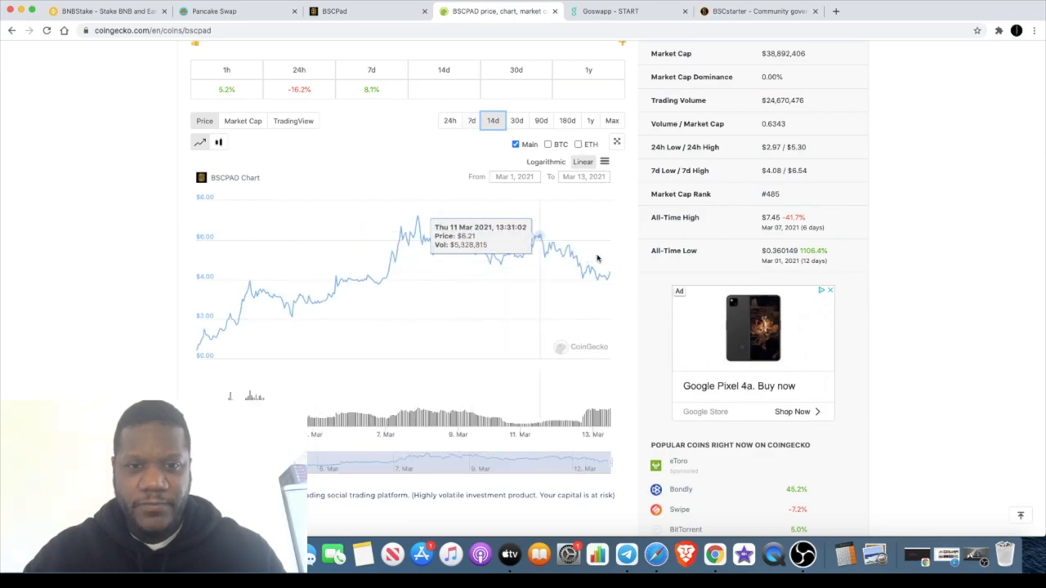
scroll("up", 3)
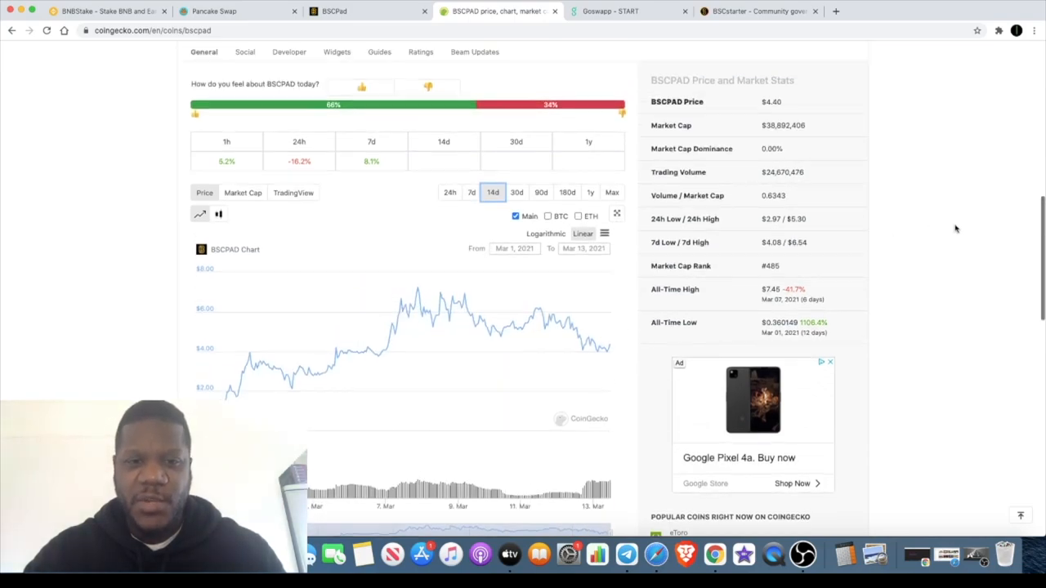
scroll("up", 3)
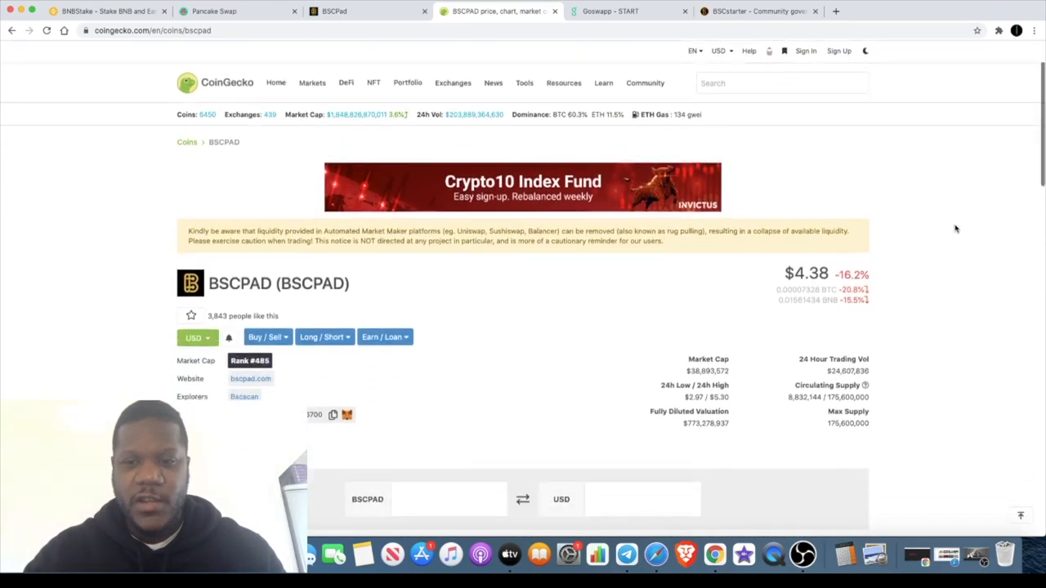
scroll("down", 3)
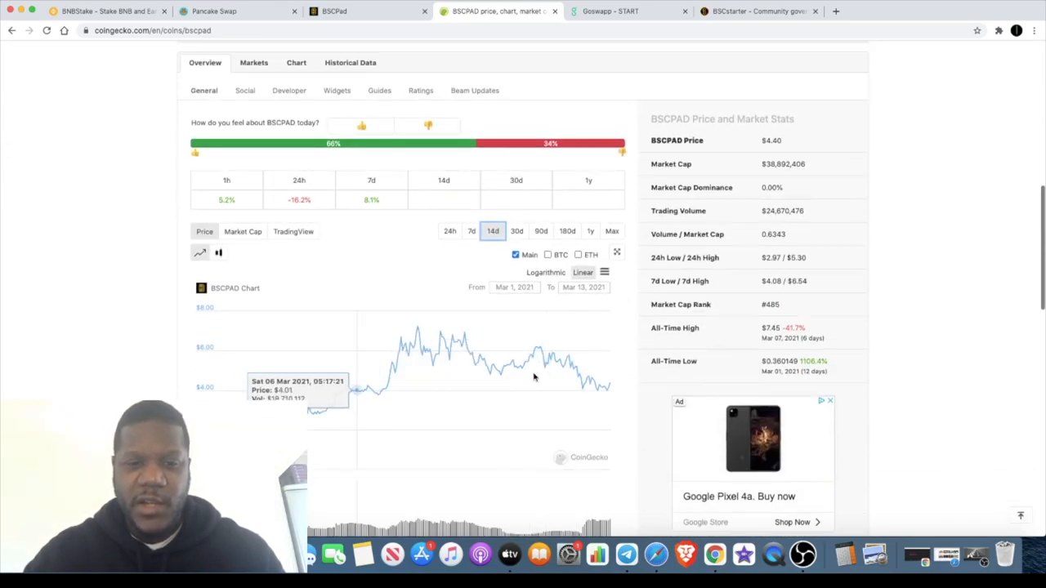
mouse_move(953, 227)
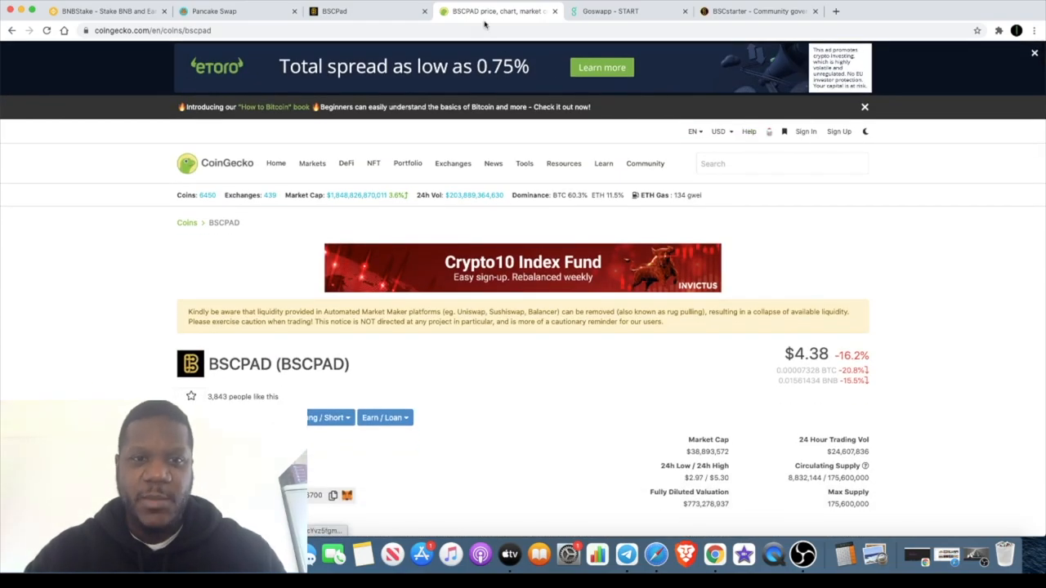
- Return to BSCPad and scroll through its Tiered System and Advisors sections
left_click(367, 11)
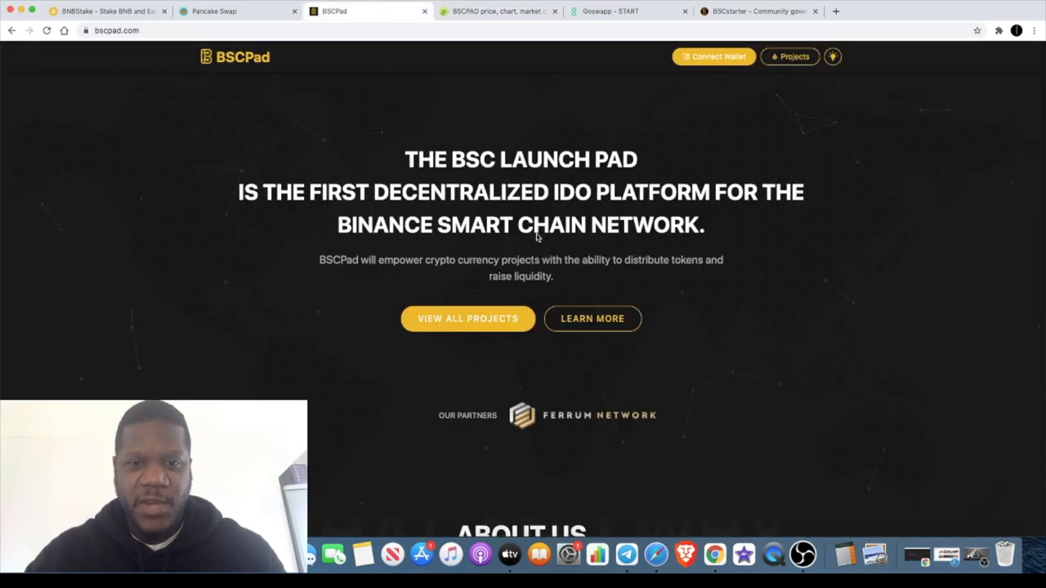
scroll("down", 3)
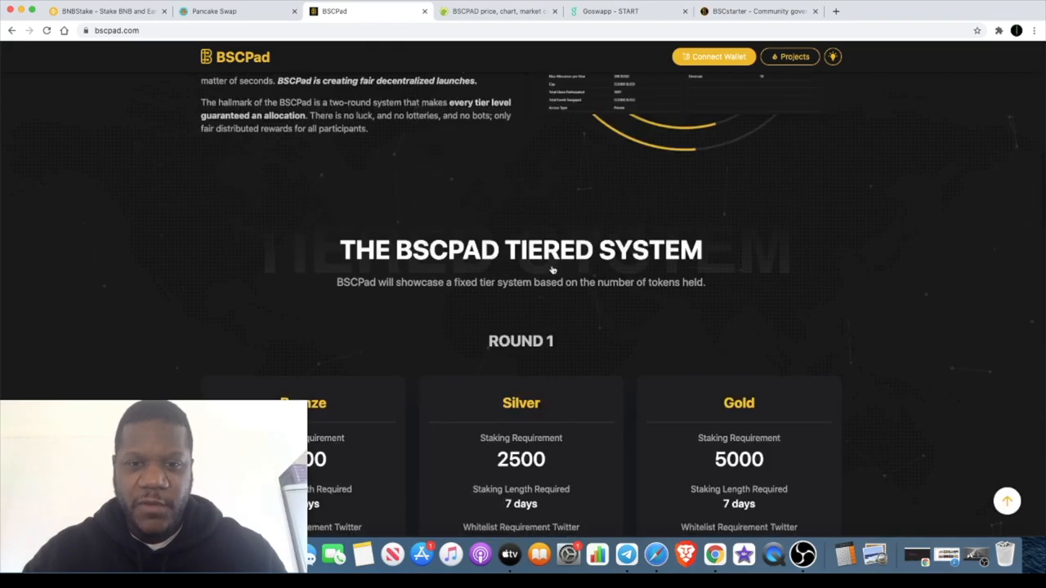
scroll("down", 3)
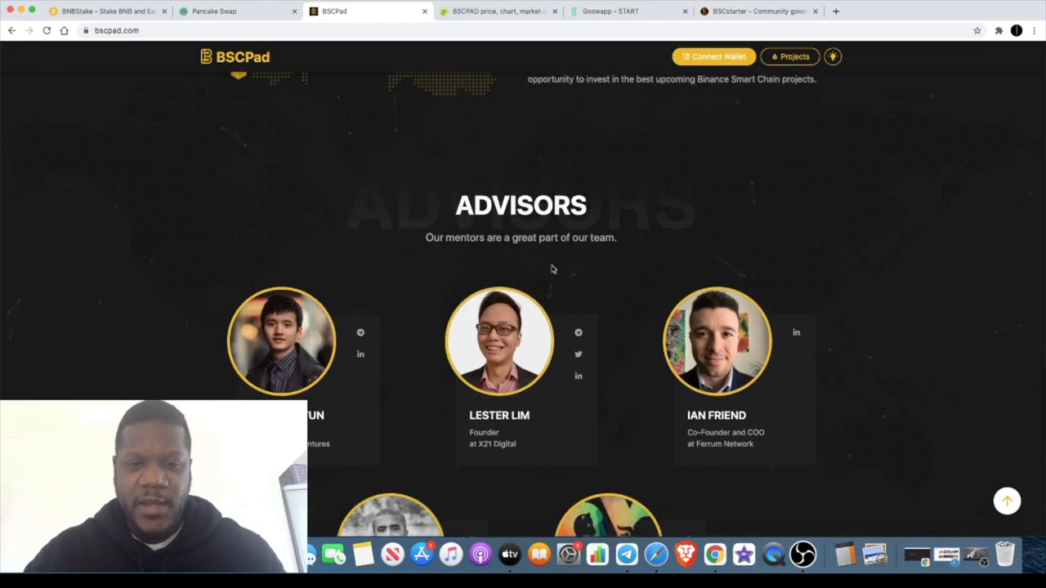
scroll("down", 3)
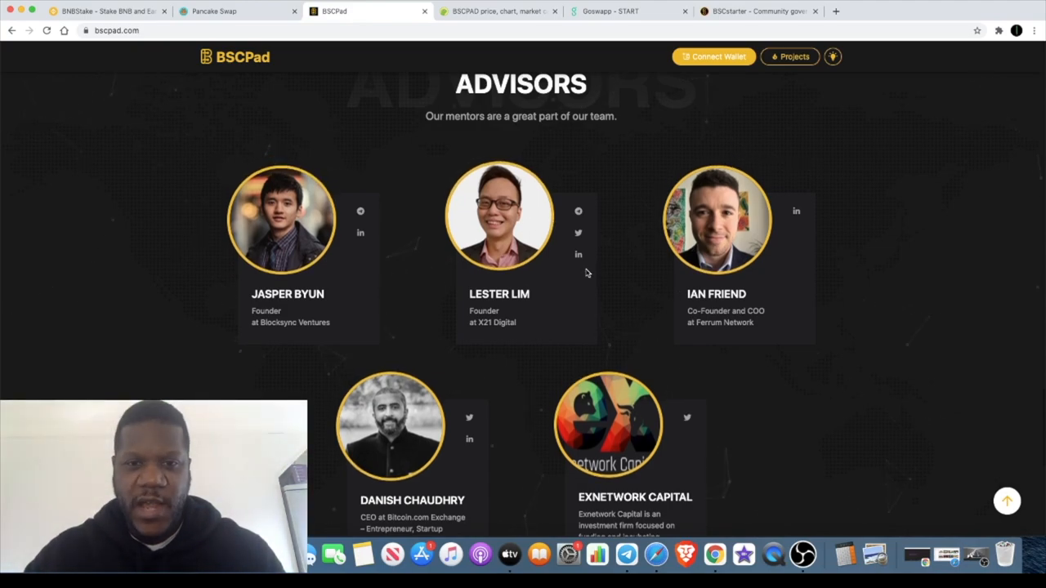
scroll("up", 3)
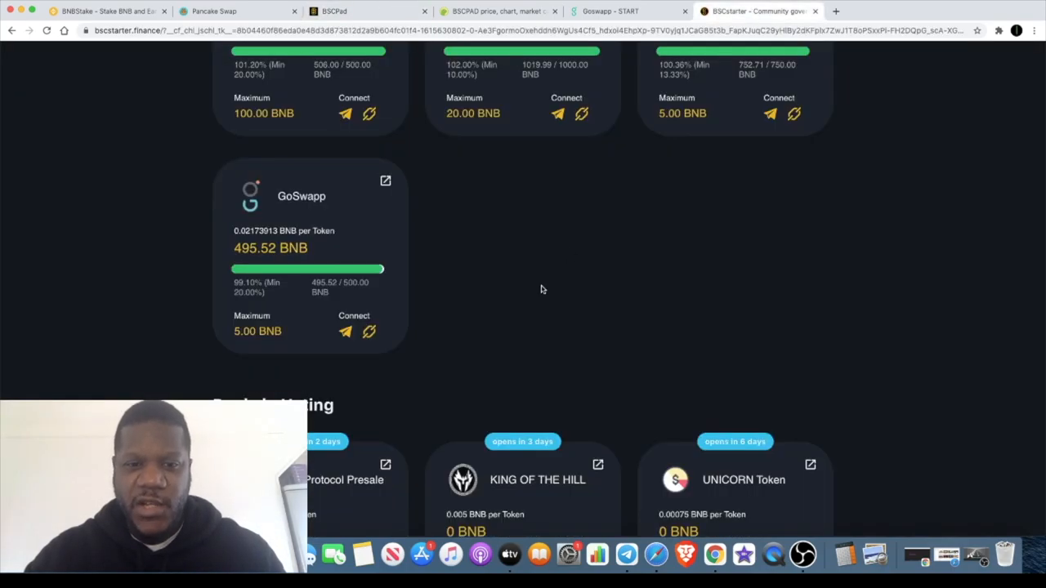
- Scroll BSCStarter past the GoSwapp pool to the Pools in Voting cards
scroll("down", 3)
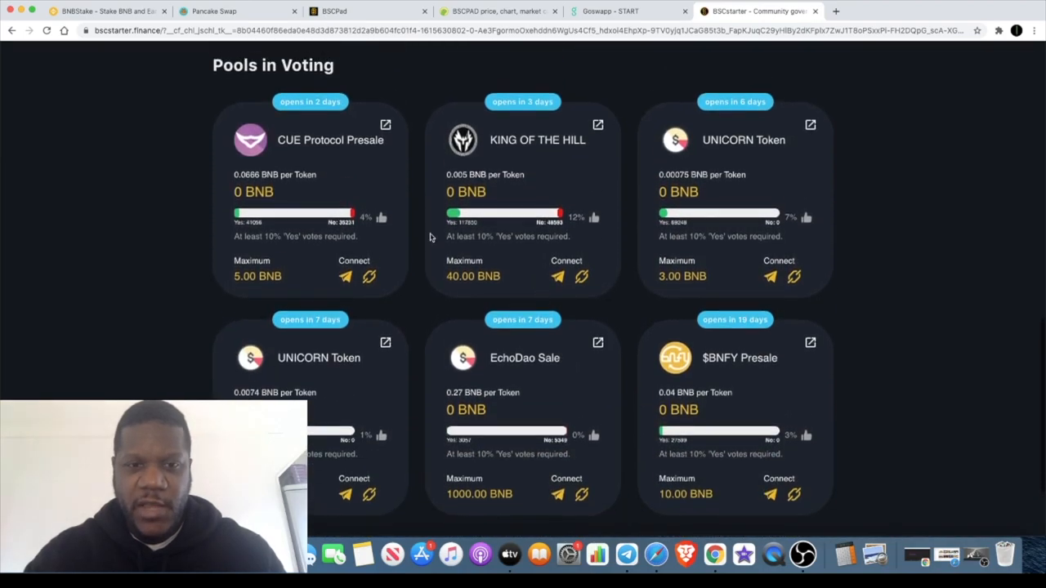
mouse_move(509, 275)
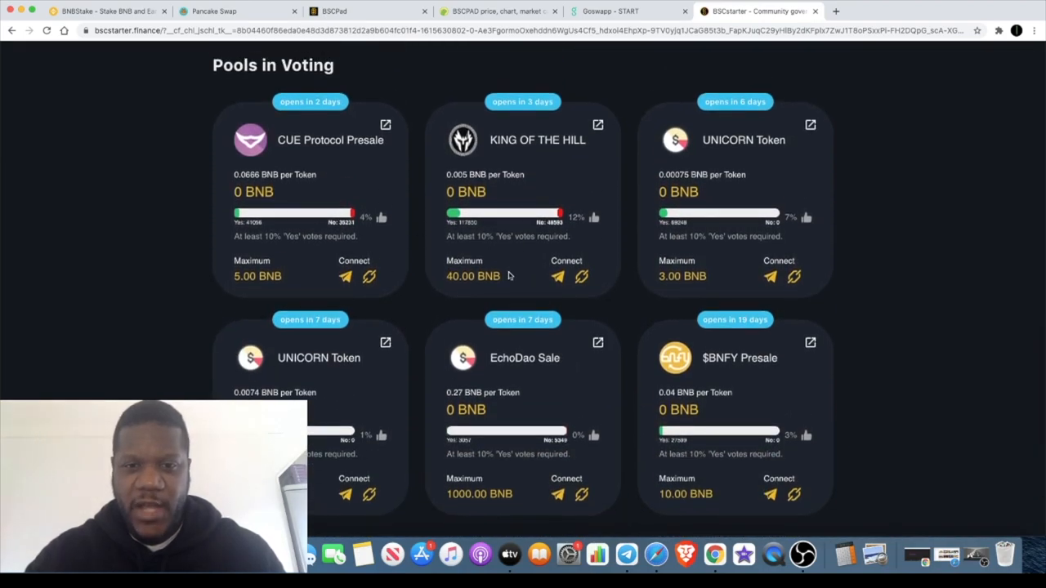
mouse_move(378, 310)
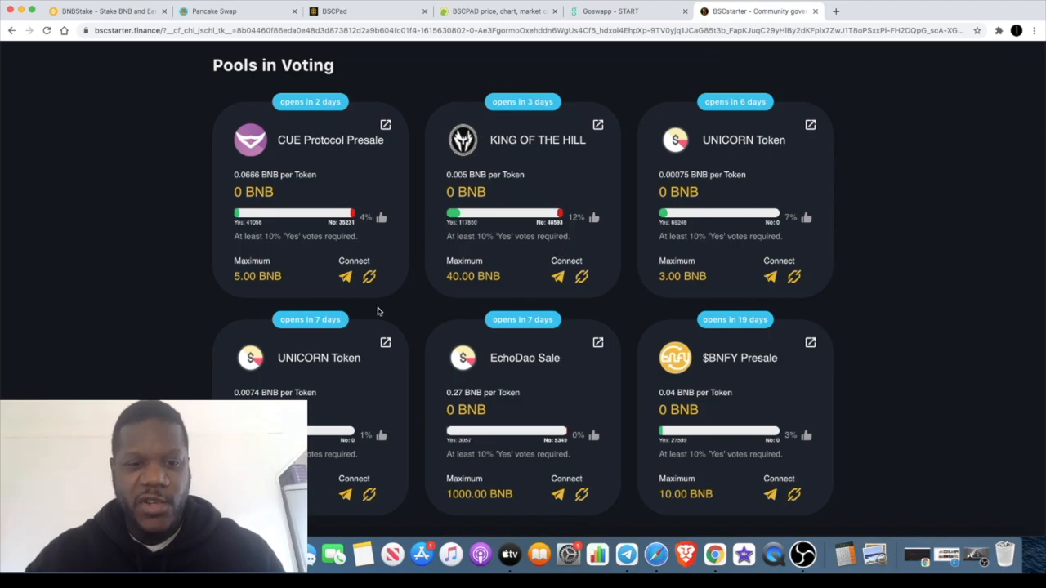
mouse_move(802, 306)
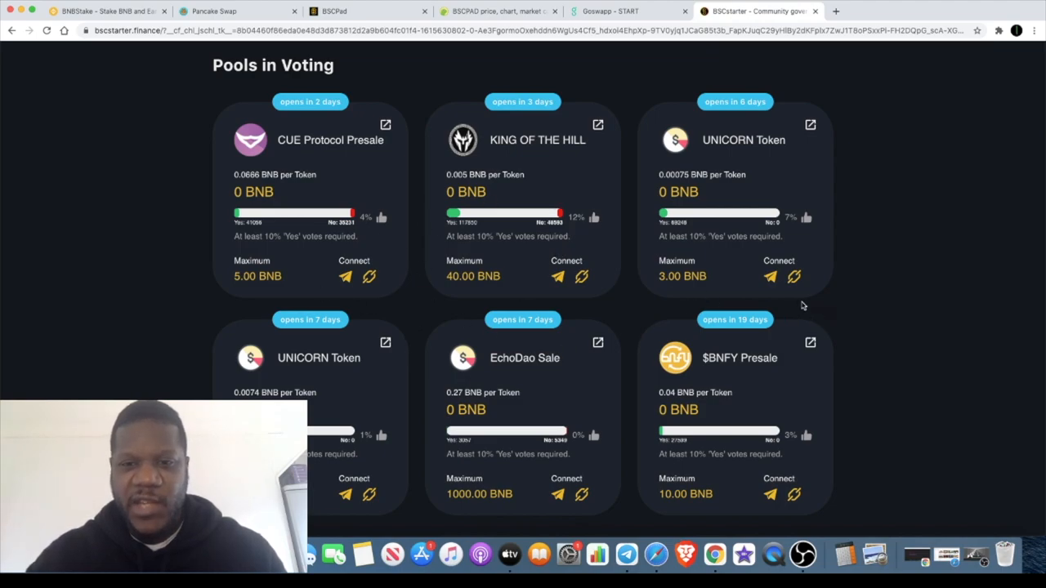
mouse_move(414, 262)
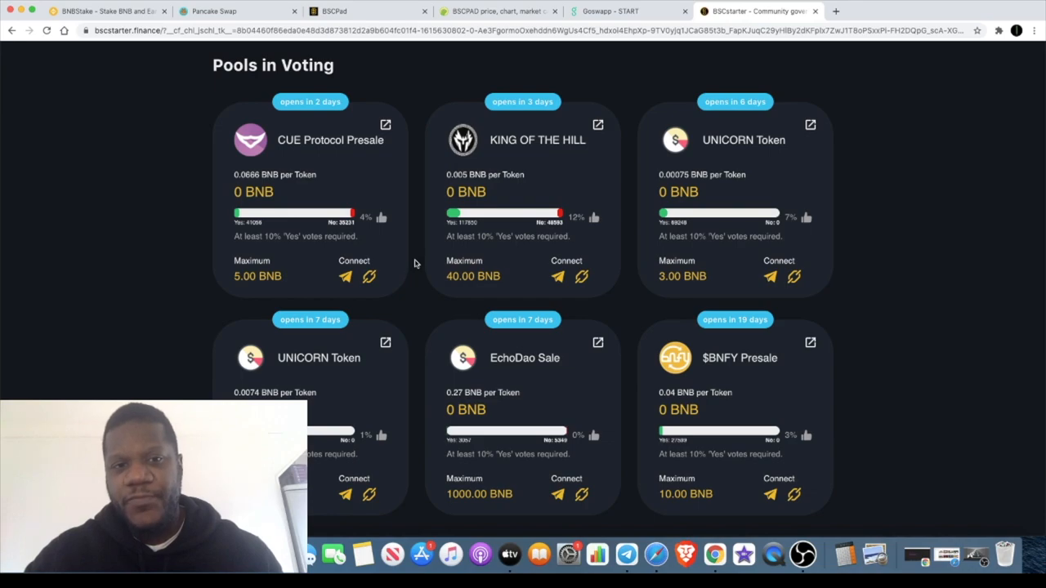
mouse_move(415, 214)
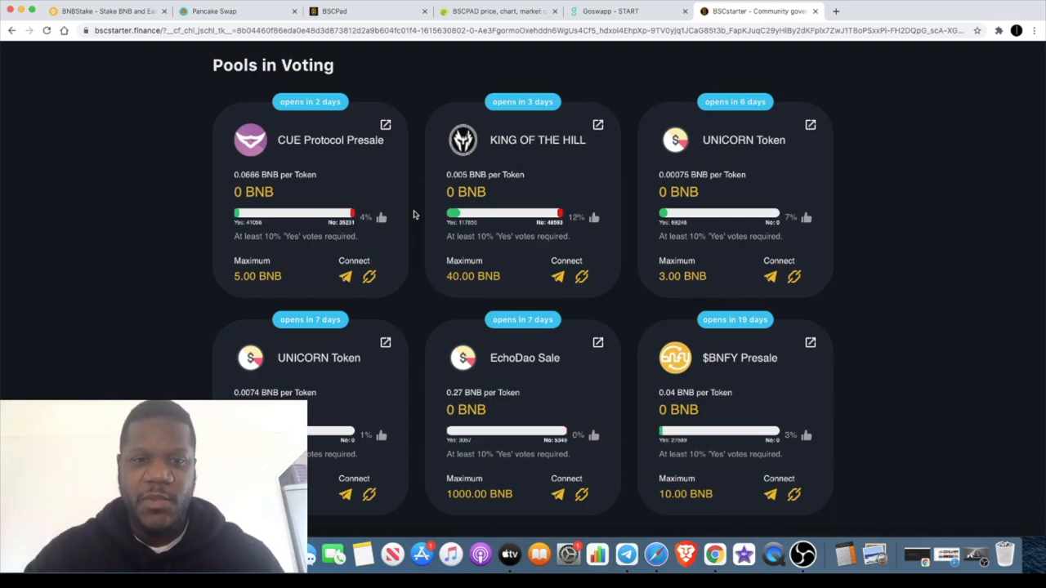
- Scroll back up past GoSwapp to the top of the BSCStarter homepage
scroll("up", 3)
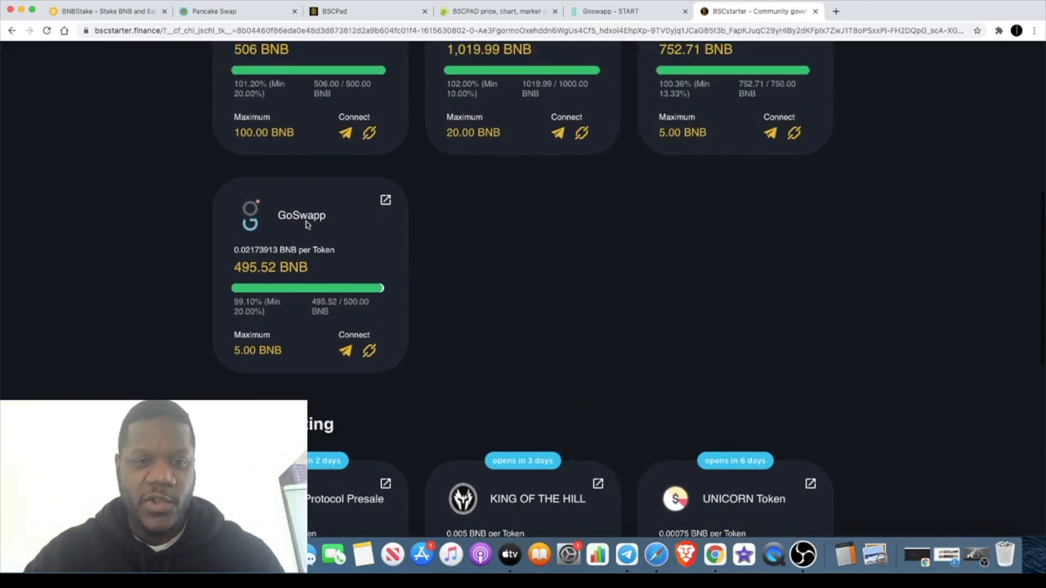
mouse_move(276, 276)
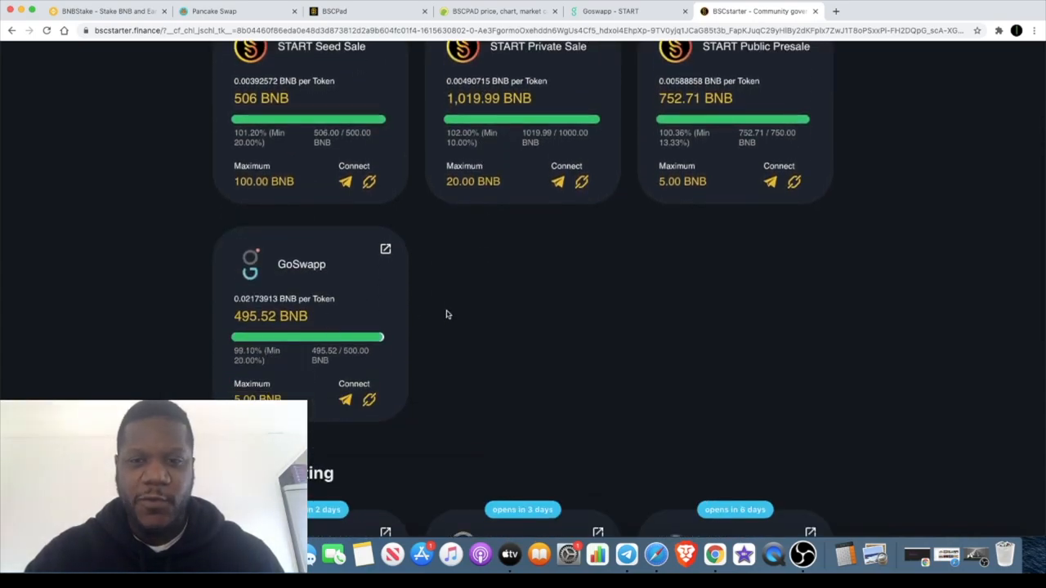
scroll("up", 3)
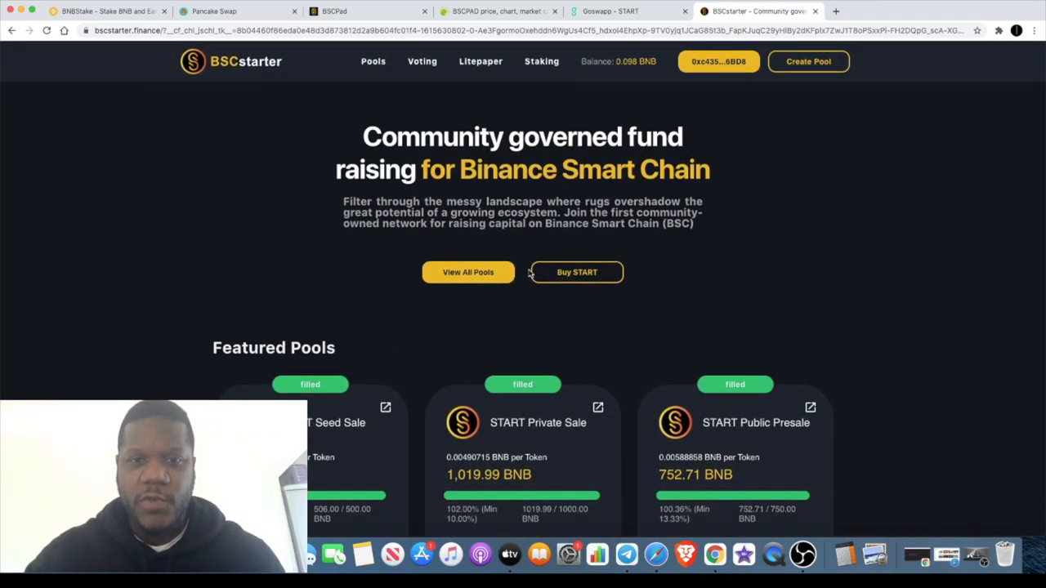
mouse_move(389, 100)
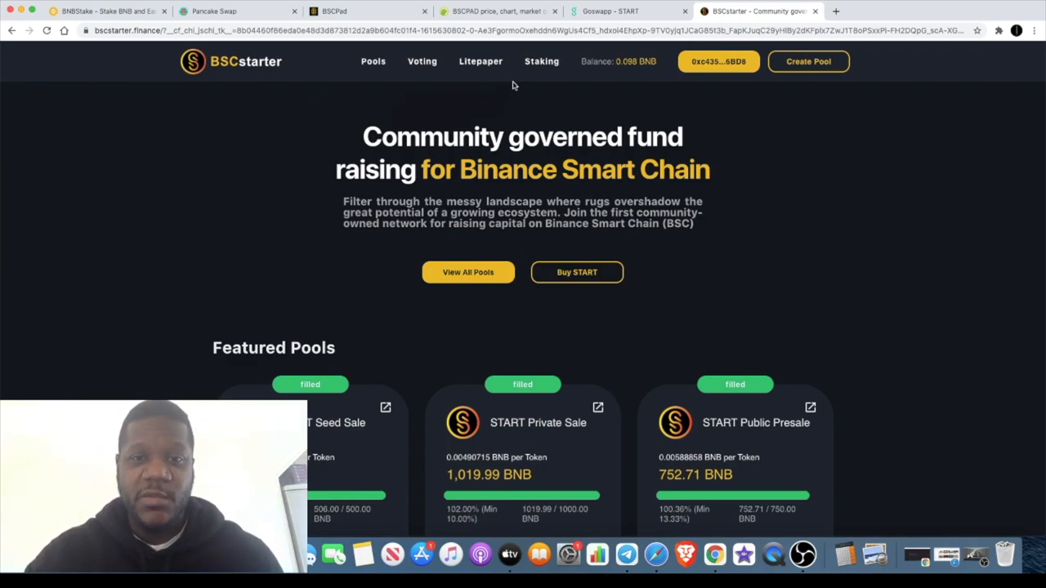
mouse_move(552, 113)
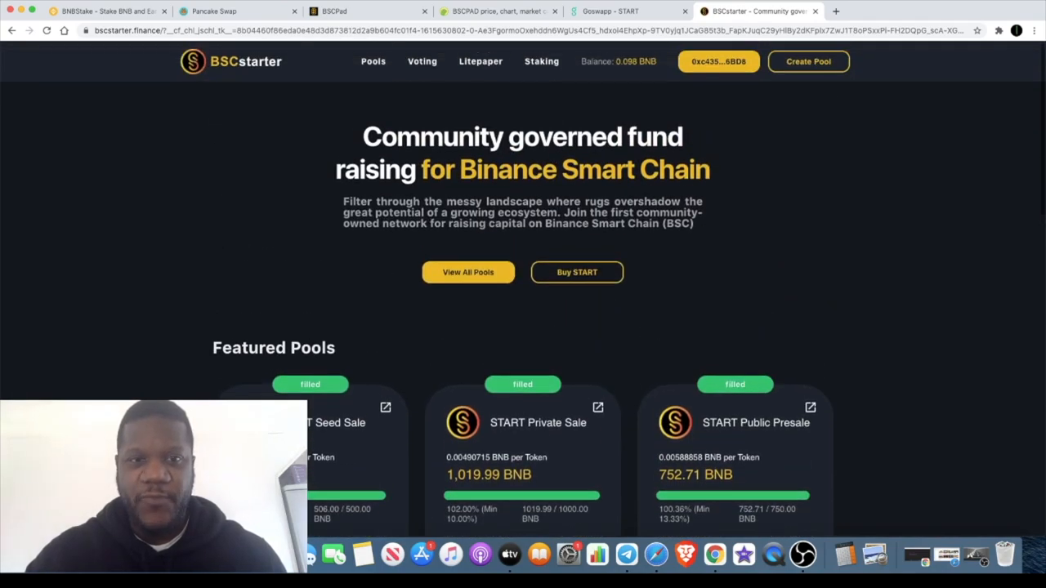
- Return to BSCPad and view the Platinum, Diamond and Community Contributor tier cards
left_click(368, 10)
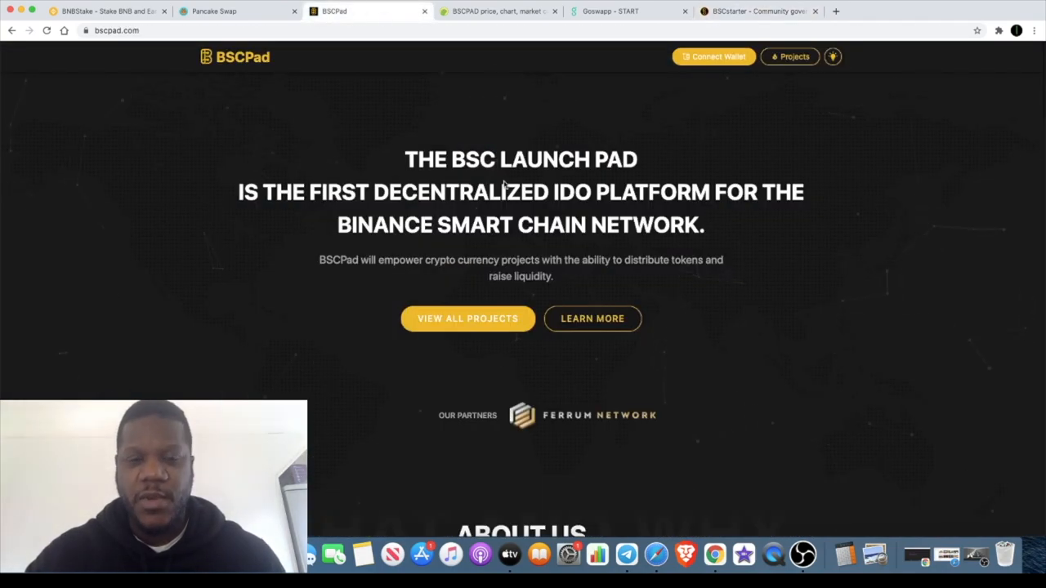
scroll("down", 3)
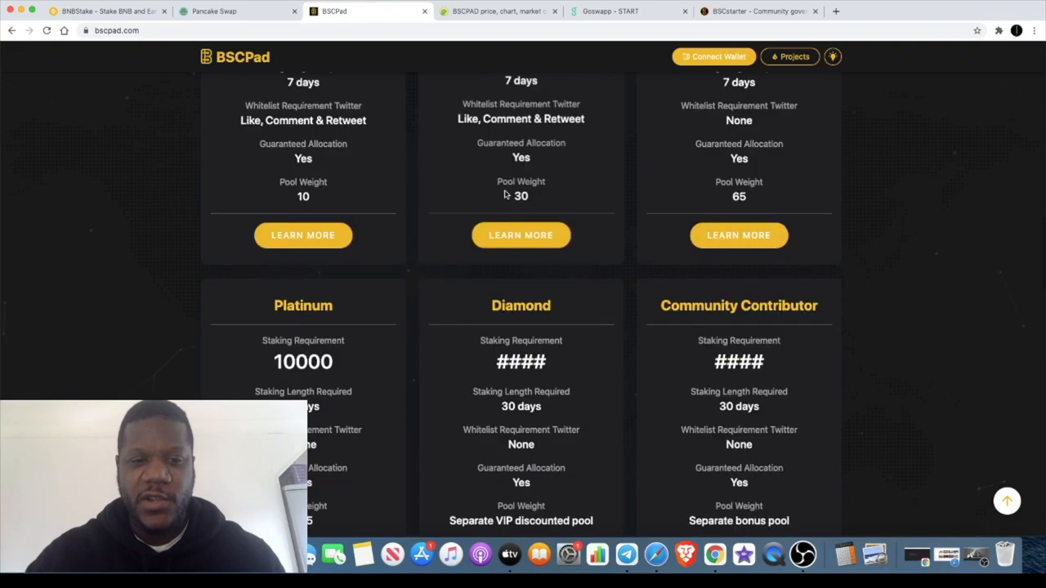
scroll("down", 3)
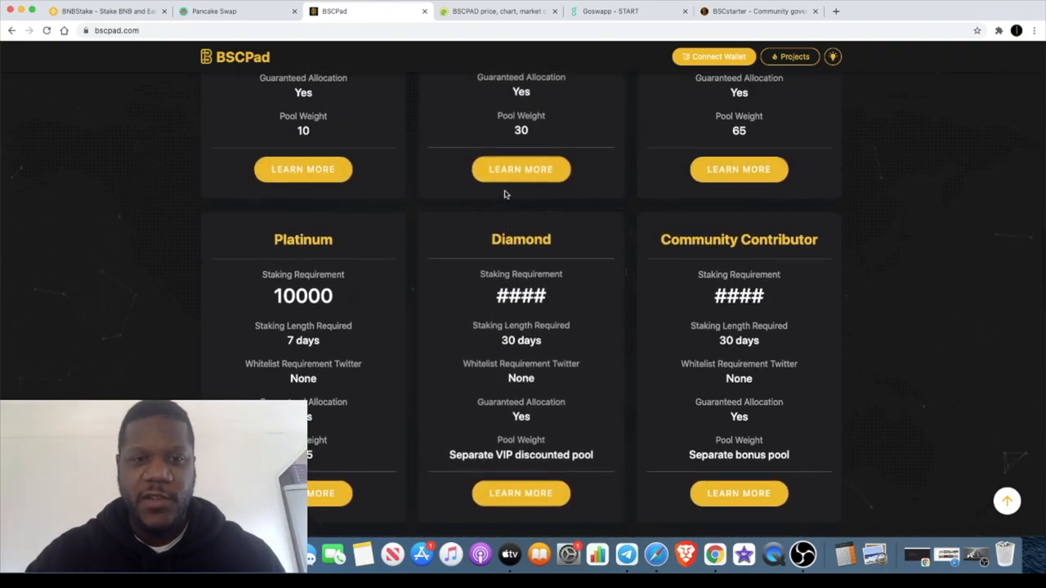
scroll("up", 3)
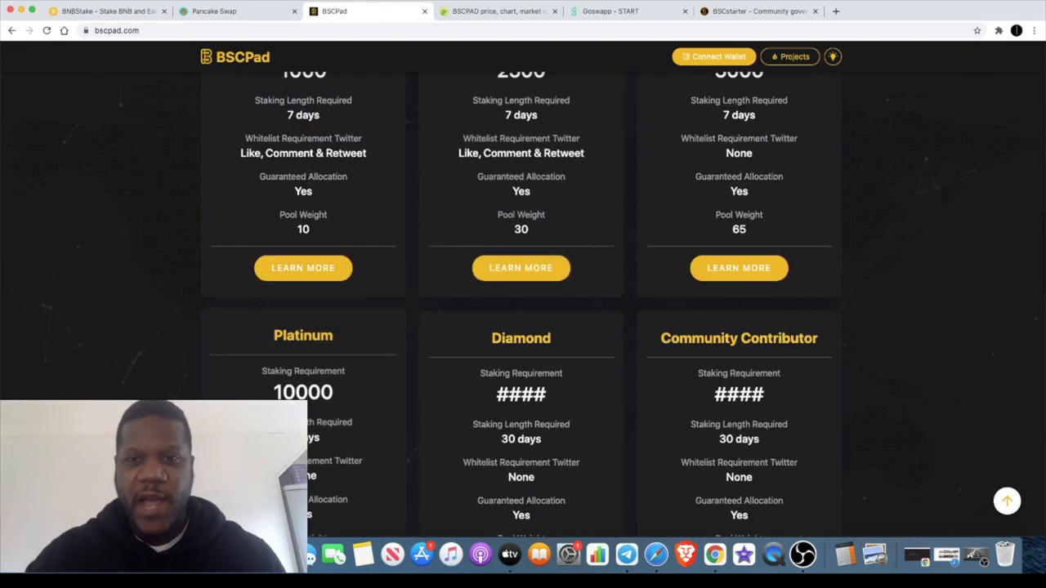
- Return to the BSCStarter homepage showing the 0.098 BNB wallet balance
left_click(755, 11)
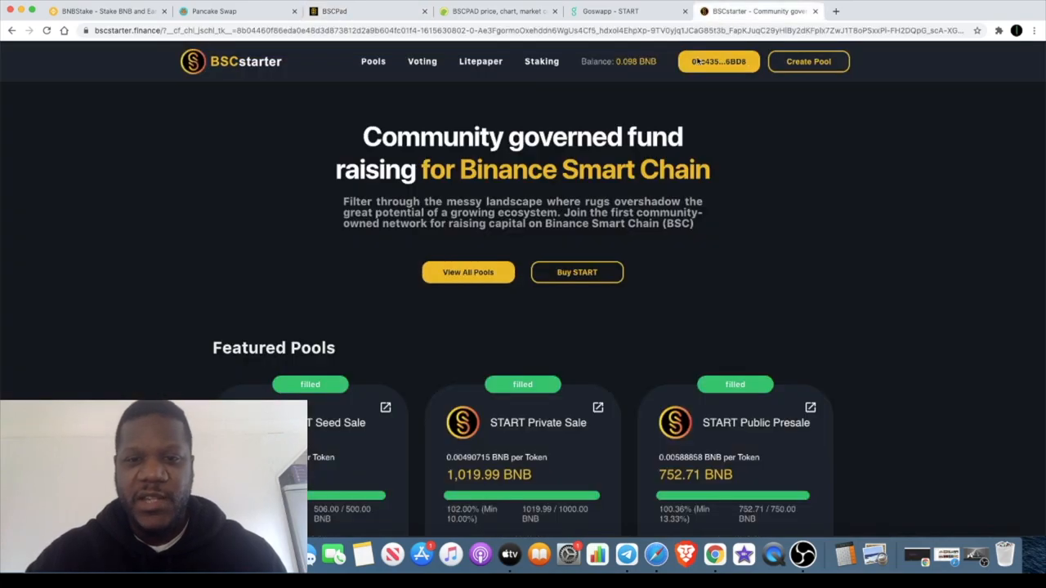
mouse_move(649, 214)
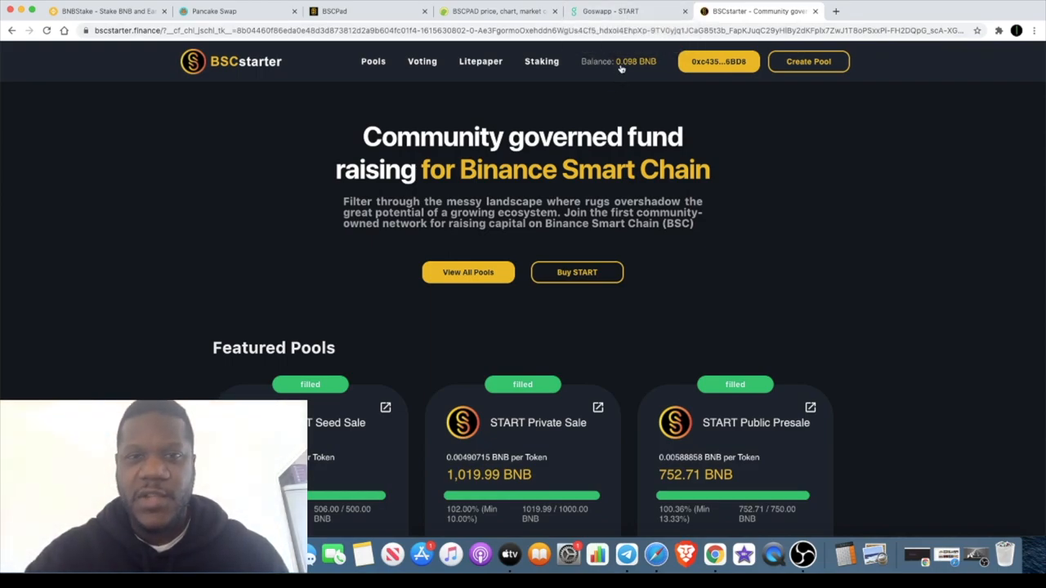
mouse_move(607, 97)
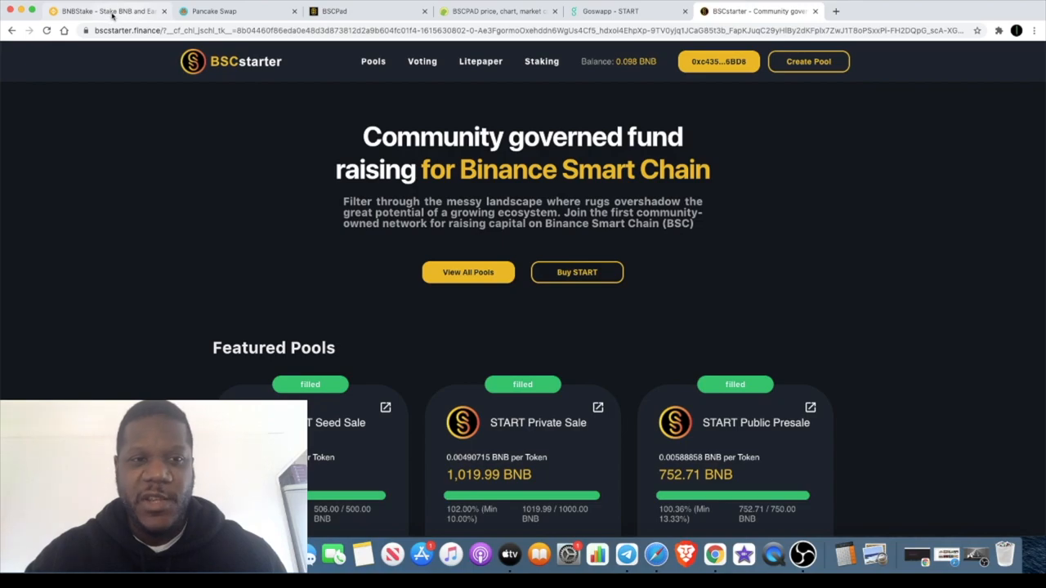
mouse_move(106, 11)
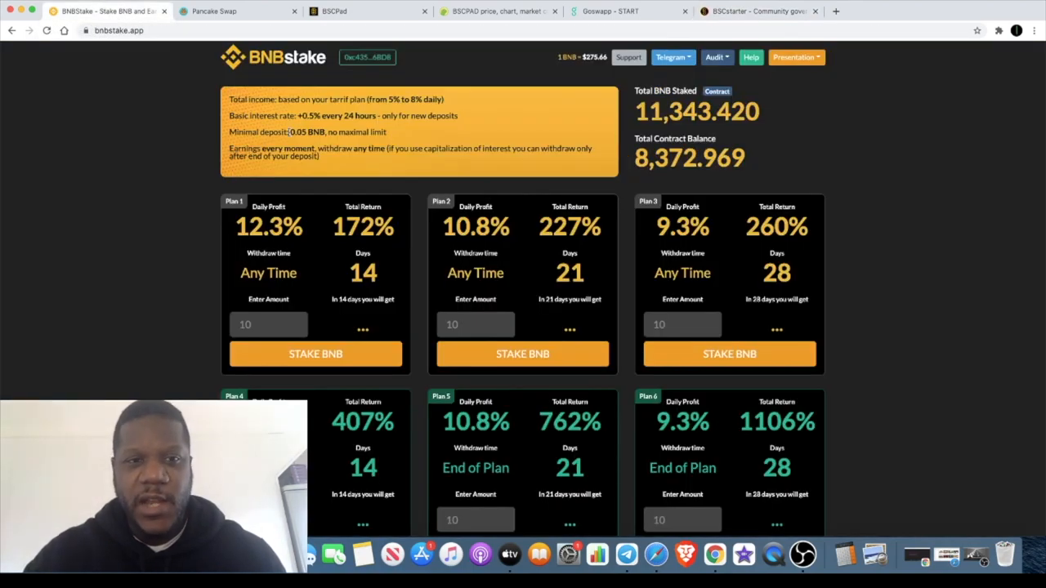
mouse_move(566, 93)
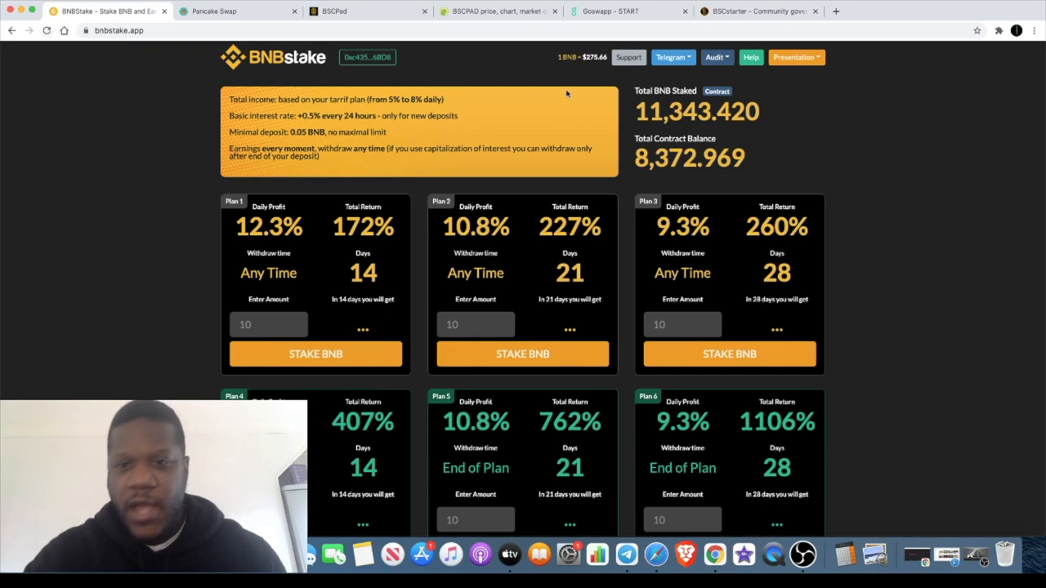
mouse_move(705, 143)
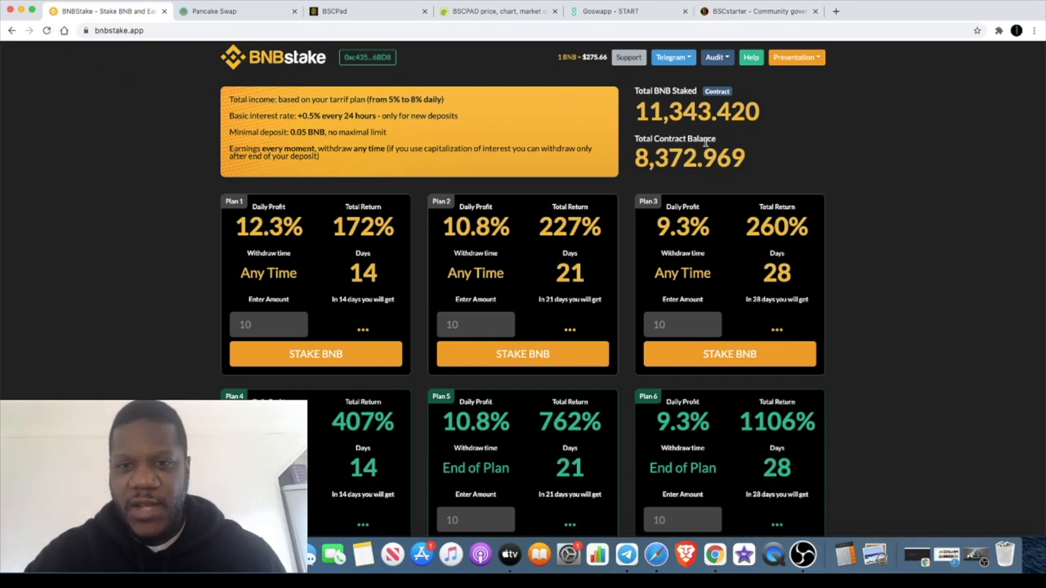
- Refresh BNBStake and connect the wallet to load 11,346.240 BNB contract totals
left_click(46, 30)
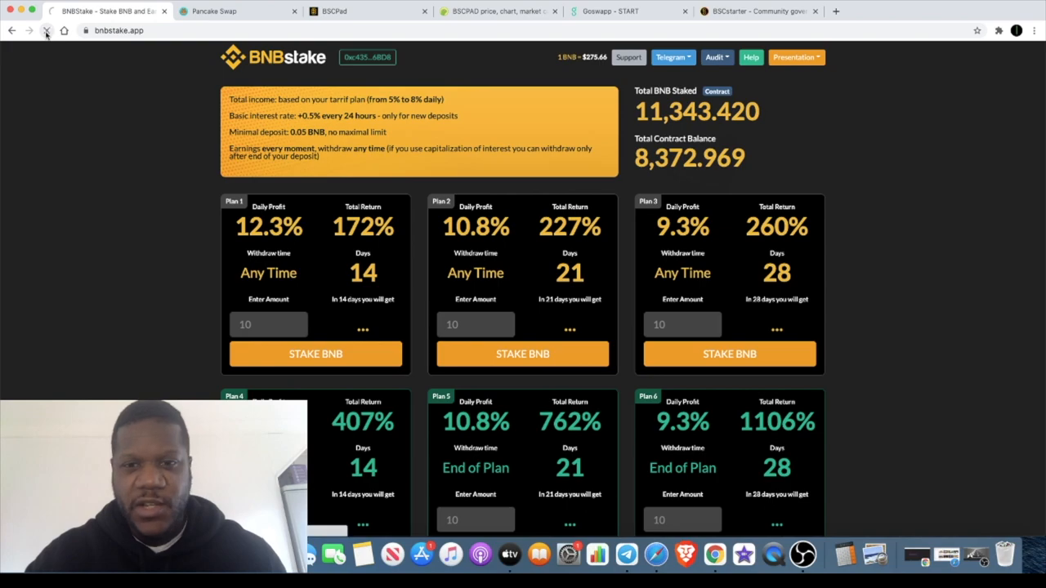
left_click(47, 30)
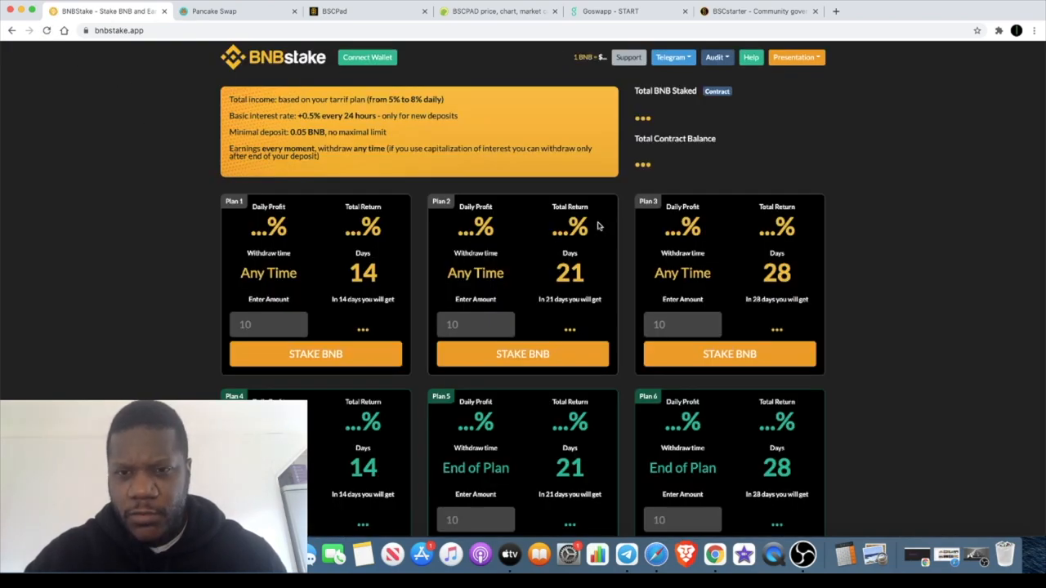
left_click(367, 57)
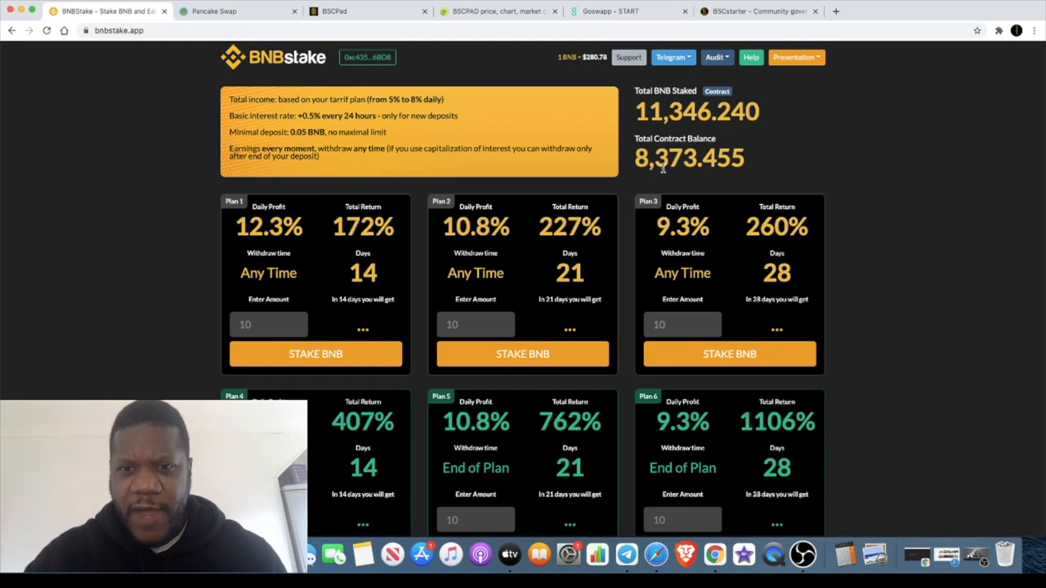
double_click(719, 158)
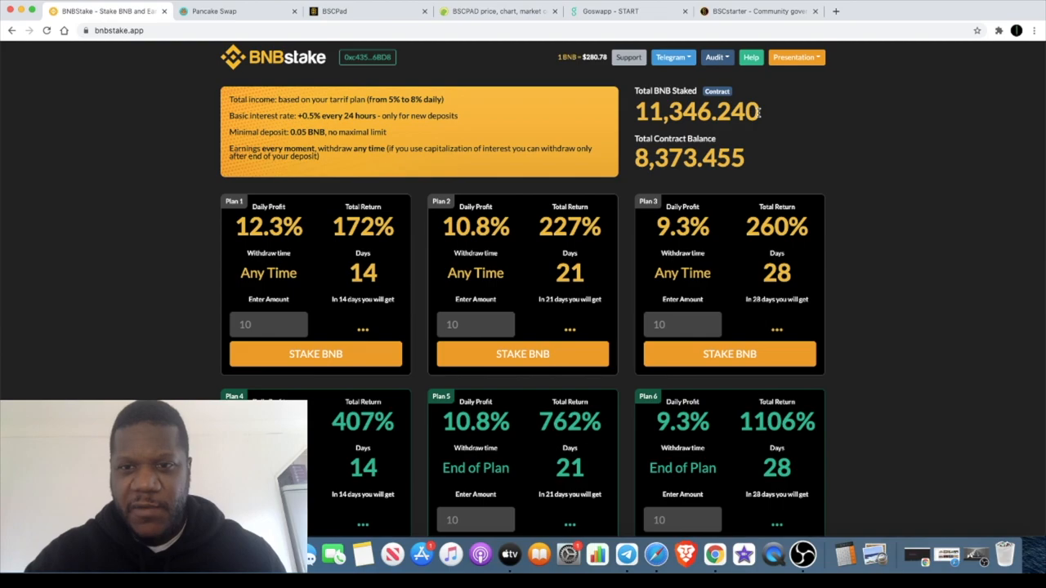
mouse_move(790, 131)
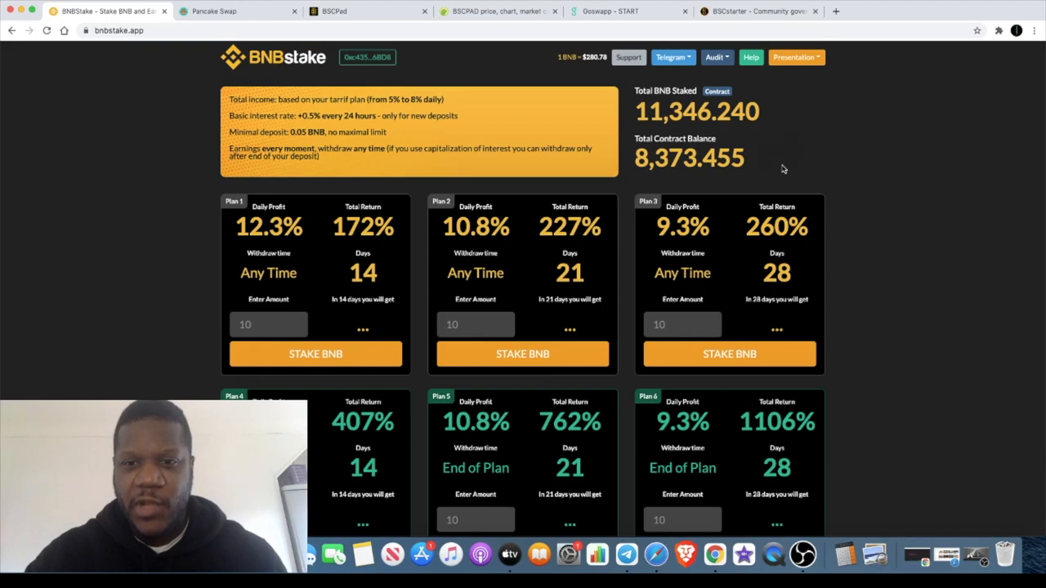
- Scroll to Your Stake: 19.100 BNB staked, 1.259 BNB withdrawable, three Plan 6 deposits
scroll("down", 3)
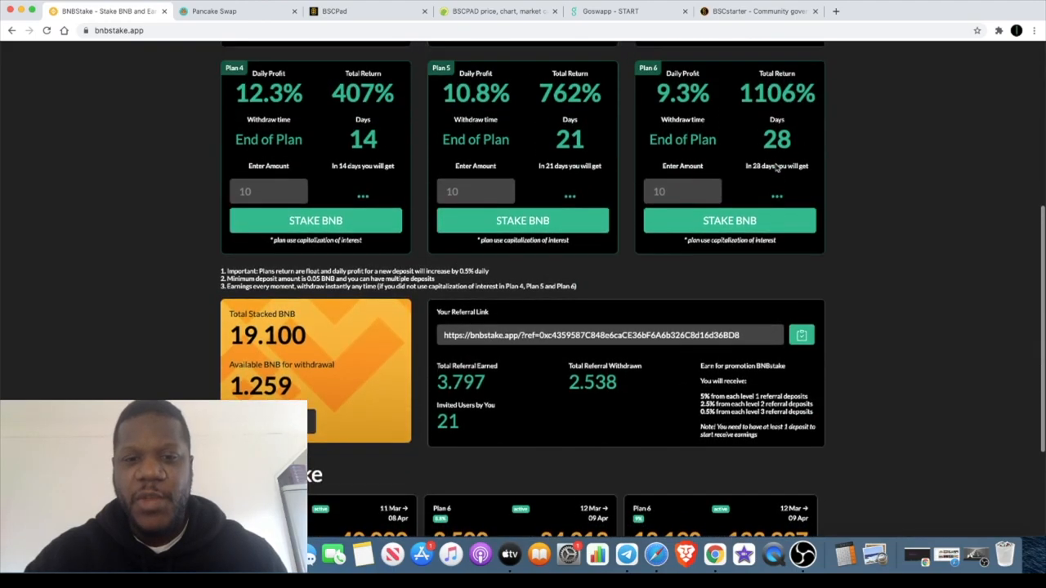
scroll("up", 3)
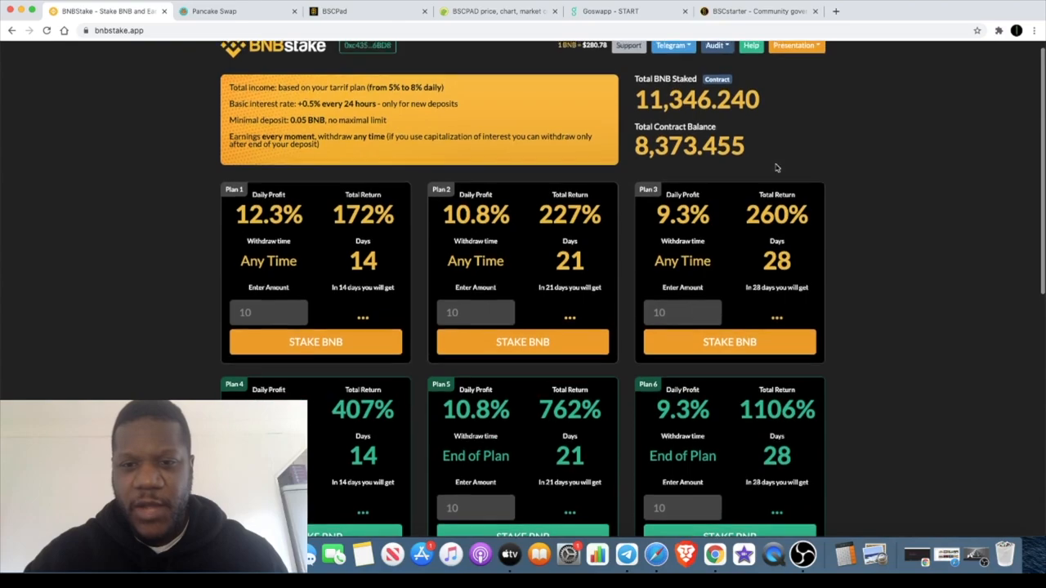
scroll("down", 3)
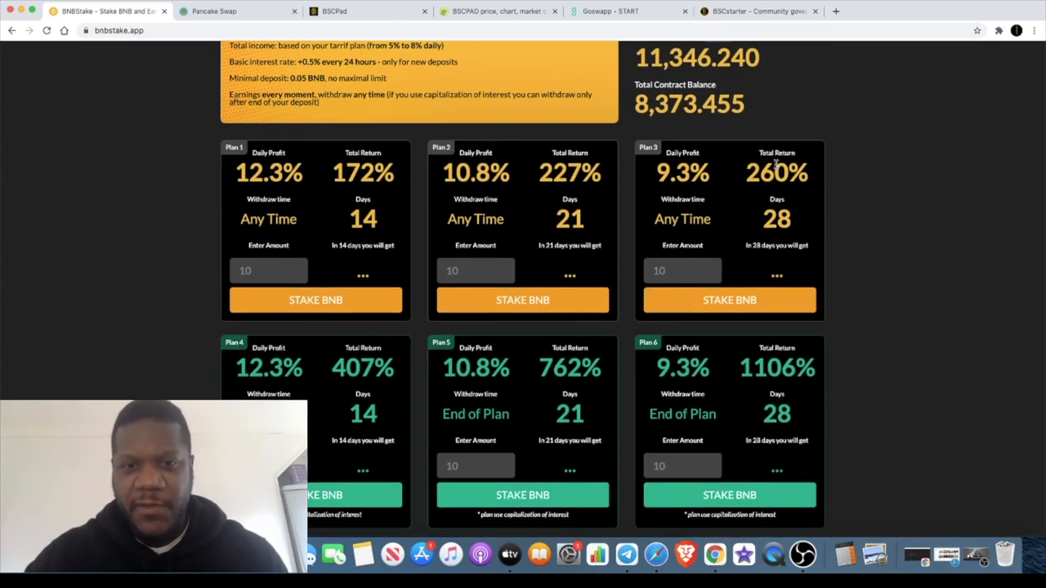
mouse_move(614, 263)
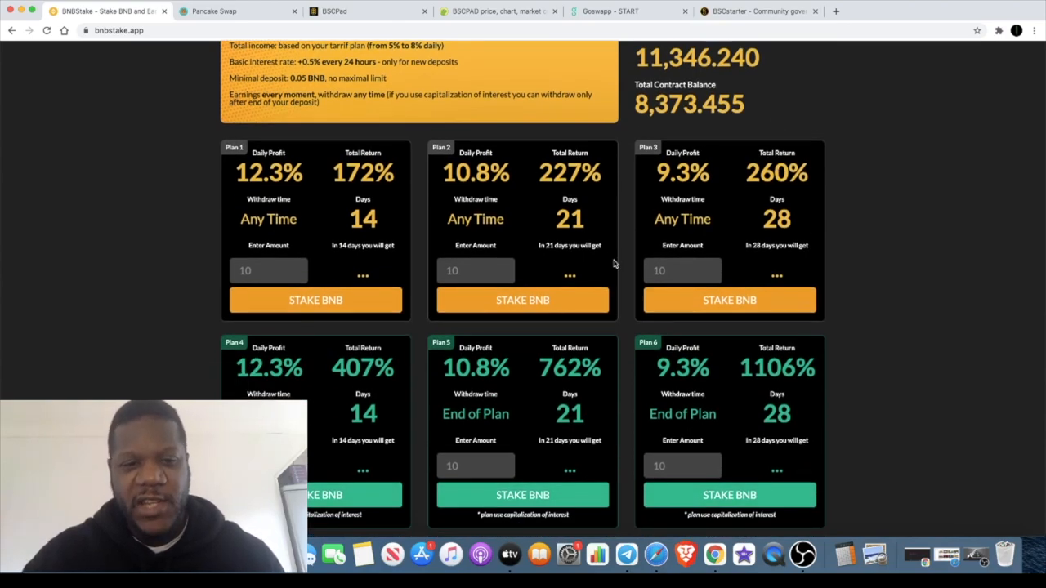
mouse_move(670, 405)
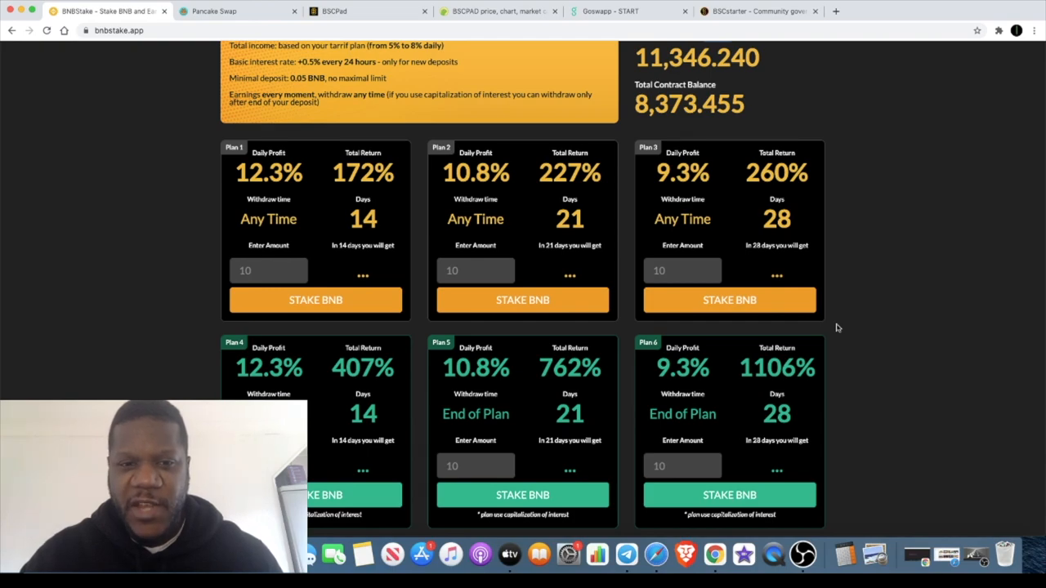
scroll("down", 3)
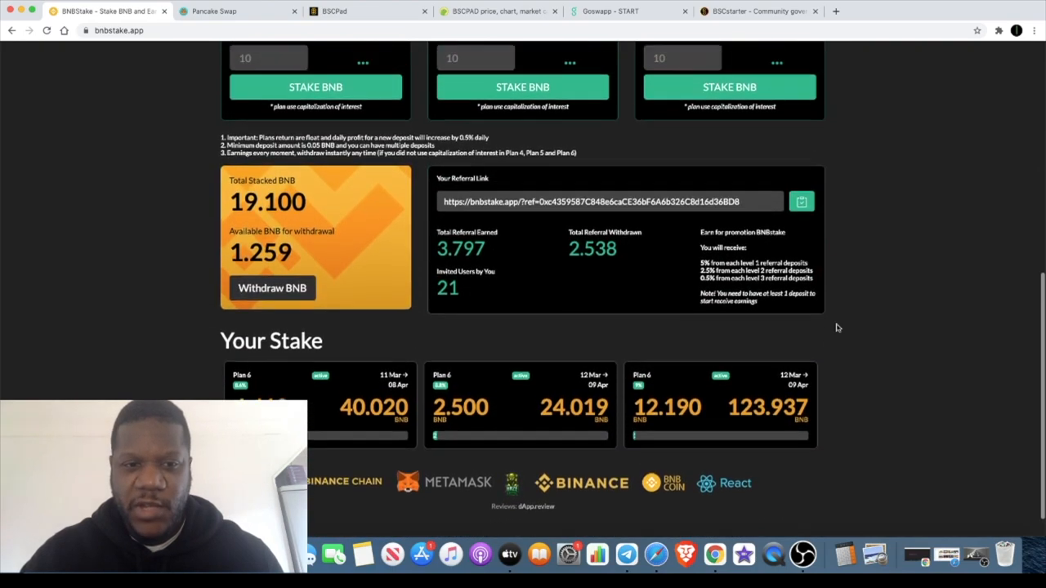
scroll("up", 3)
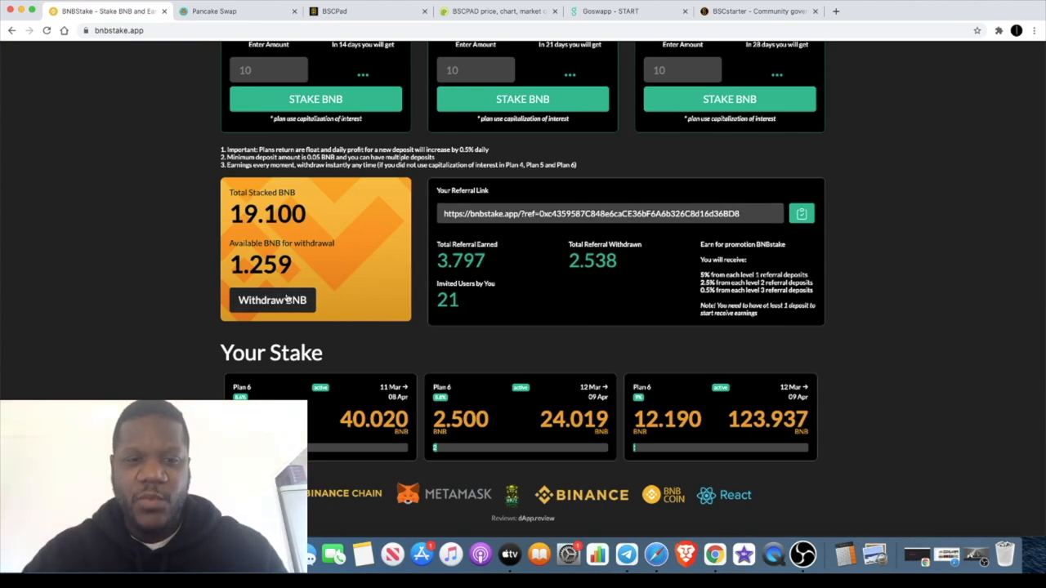
mouse_move(261, 284)
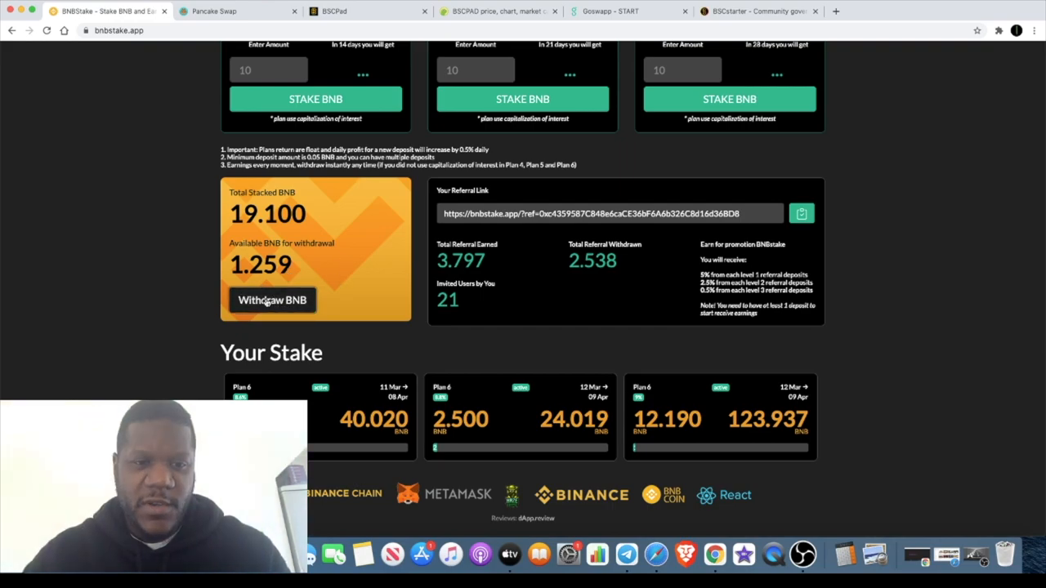
left_click(272, 300)
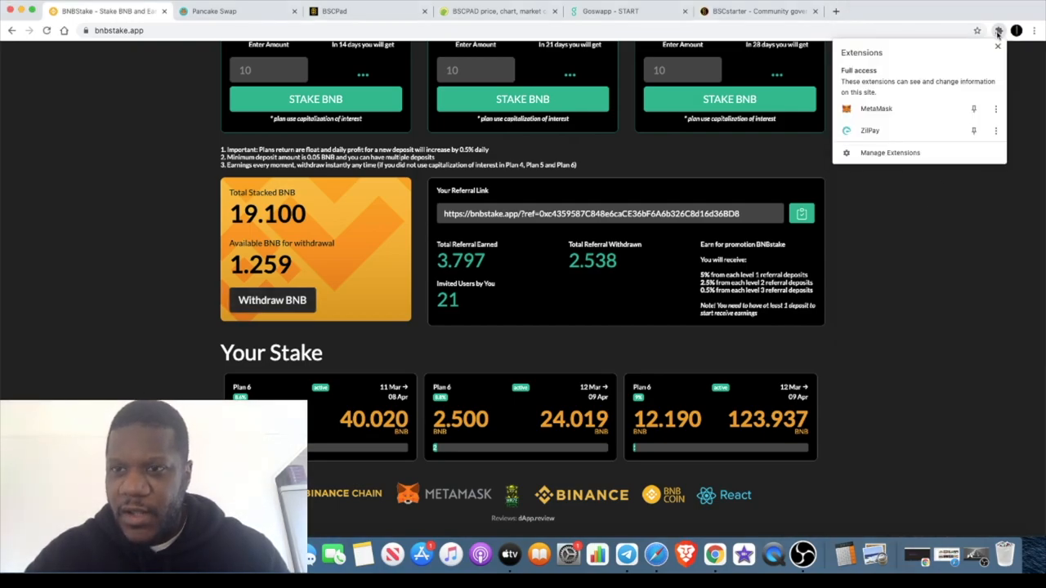
left_click(998, 31)
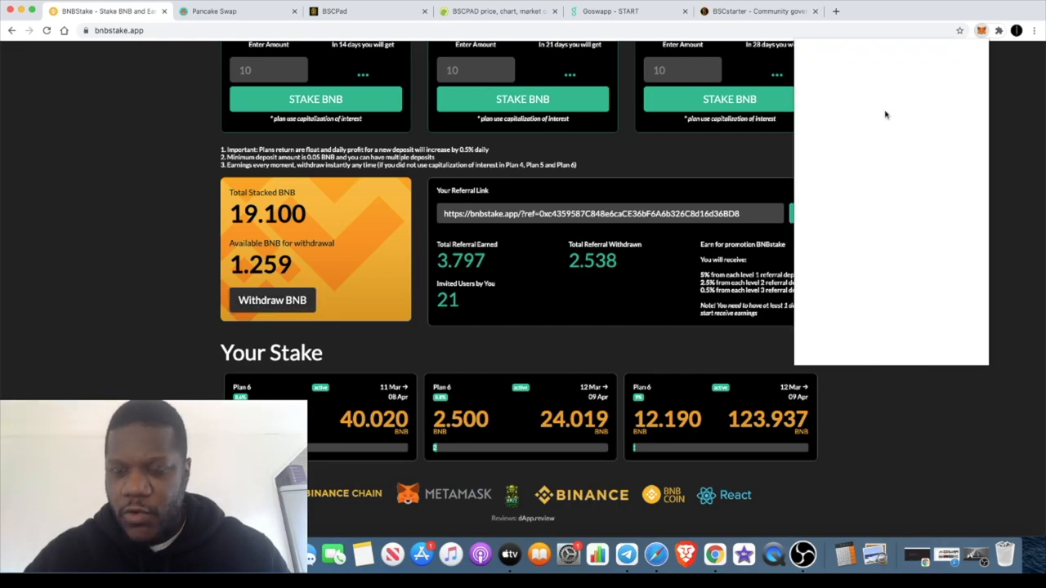
left_click(981, 30)
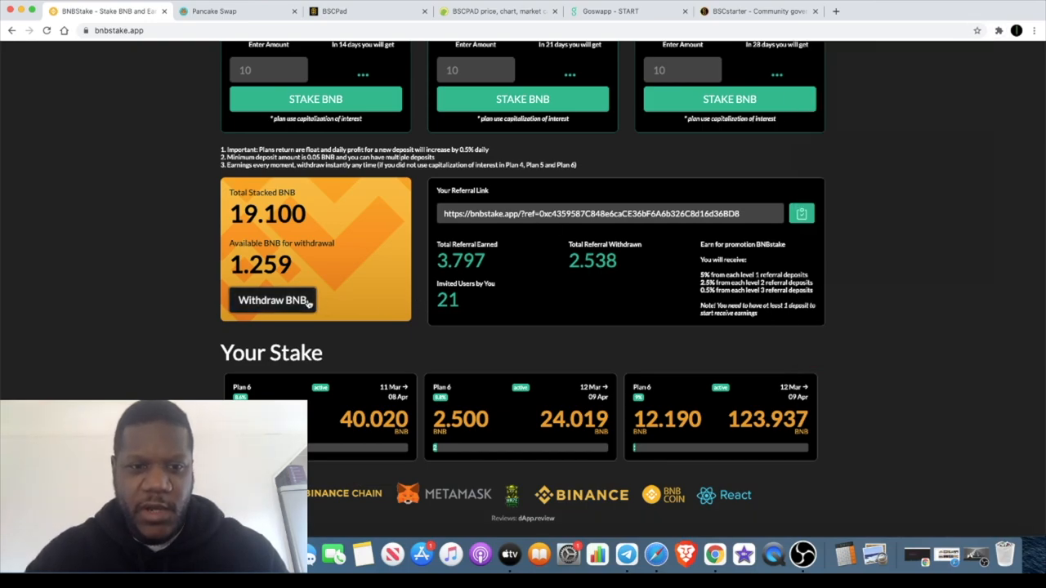
- Withdraw the available BNB, confirming in MetaMask, leaving 0.000 available and 3.797 referral withdrawn
left_click(273, 300)
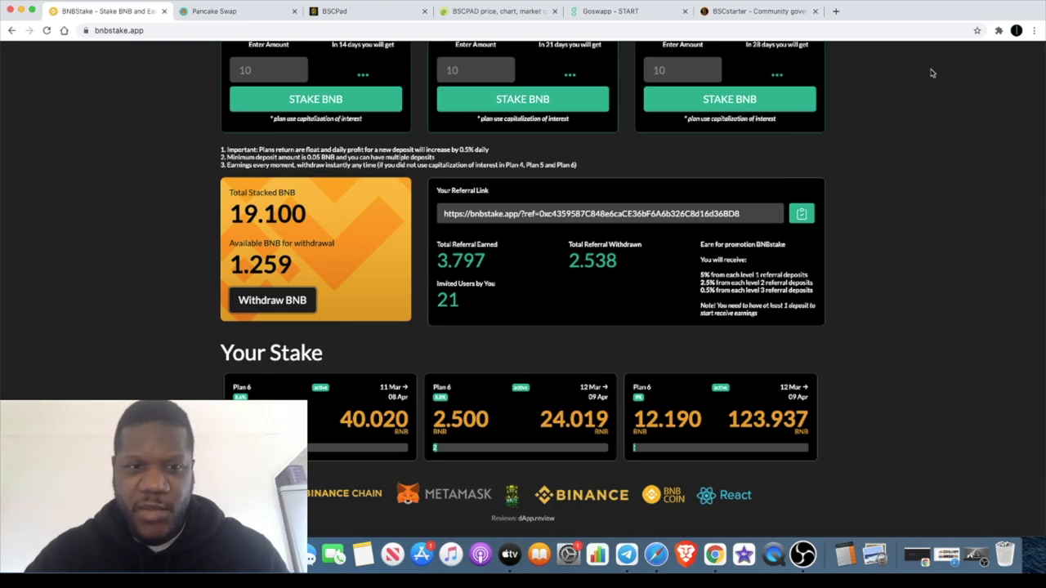
mouse_move(937, 135)
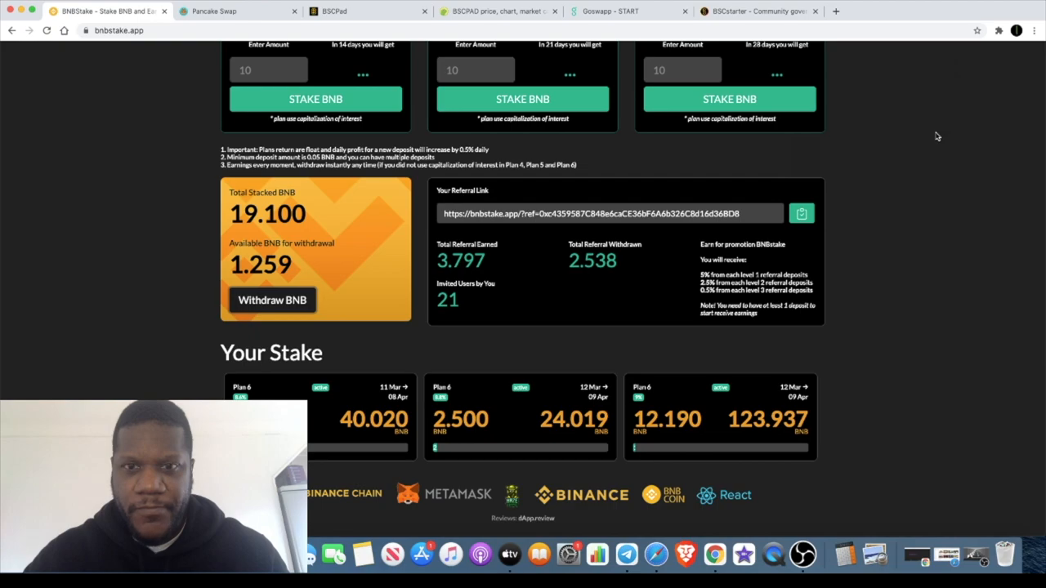
left_click(272, 300)
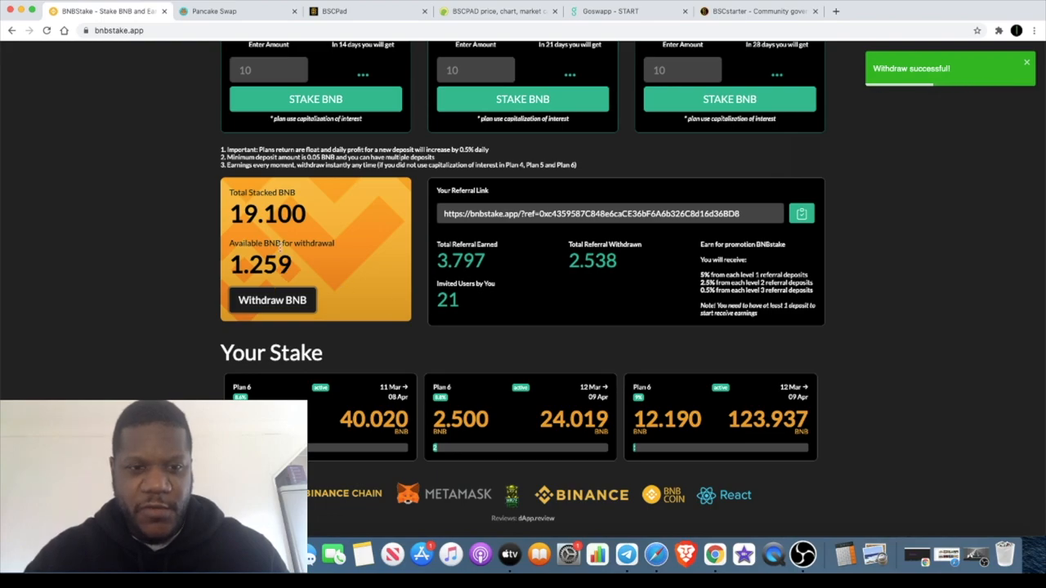
left_click(46, 30)
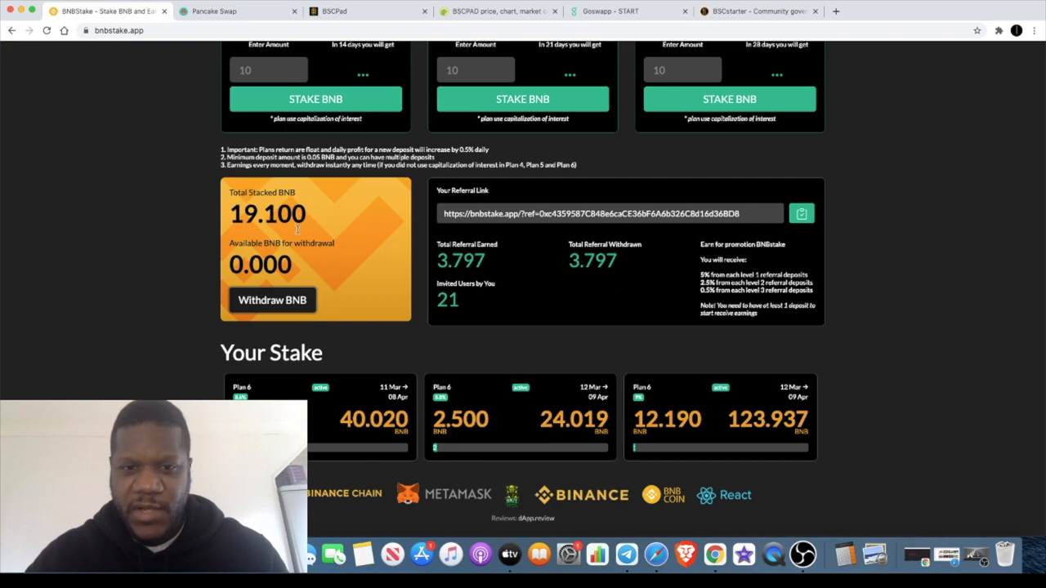
scroll("up", 3)
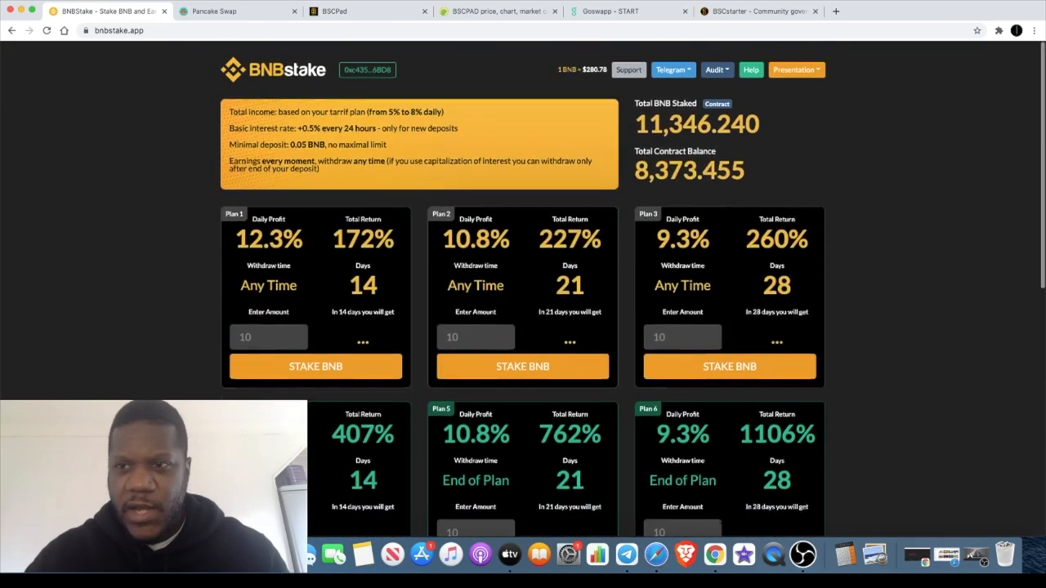
left_click(998, 30)
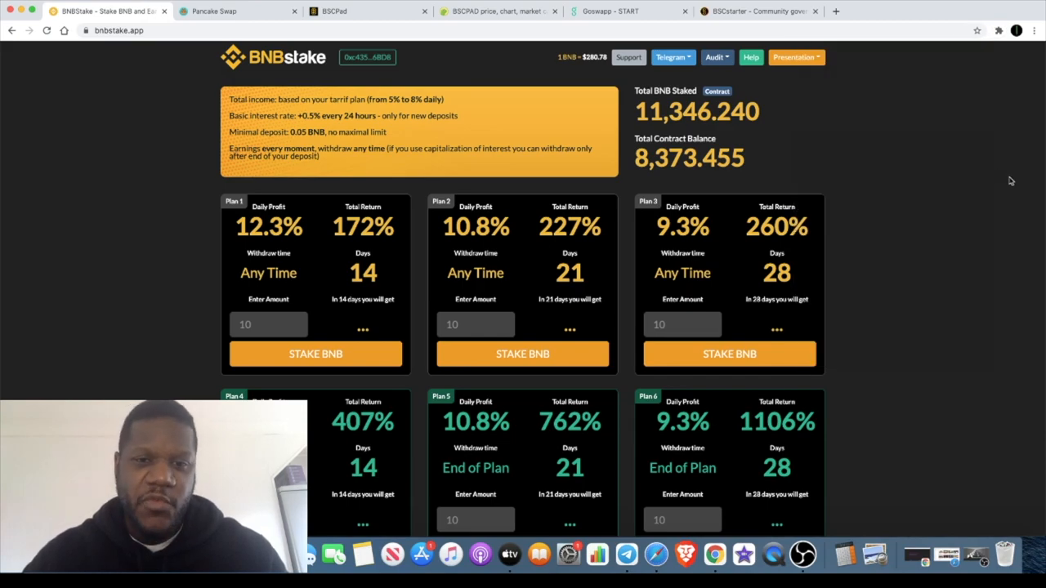
mouse_move(750, 156)
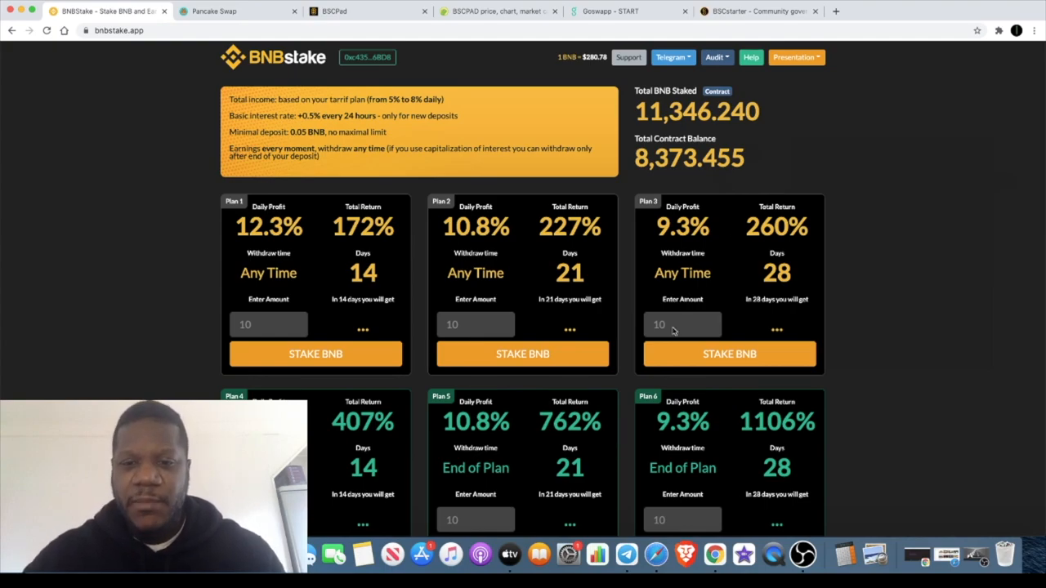
mouse_move(625, 328)
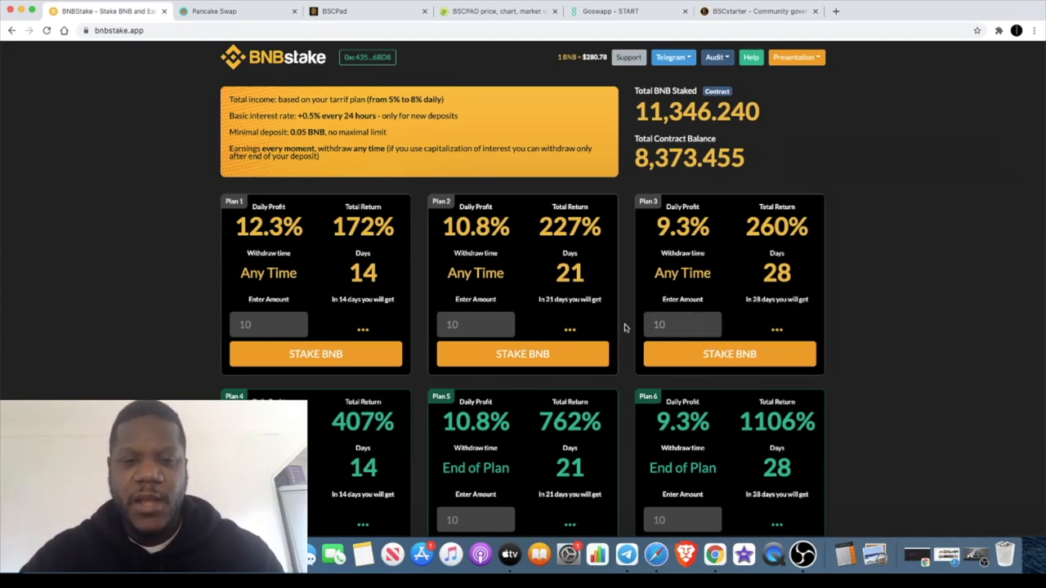
scroll("down", 3)
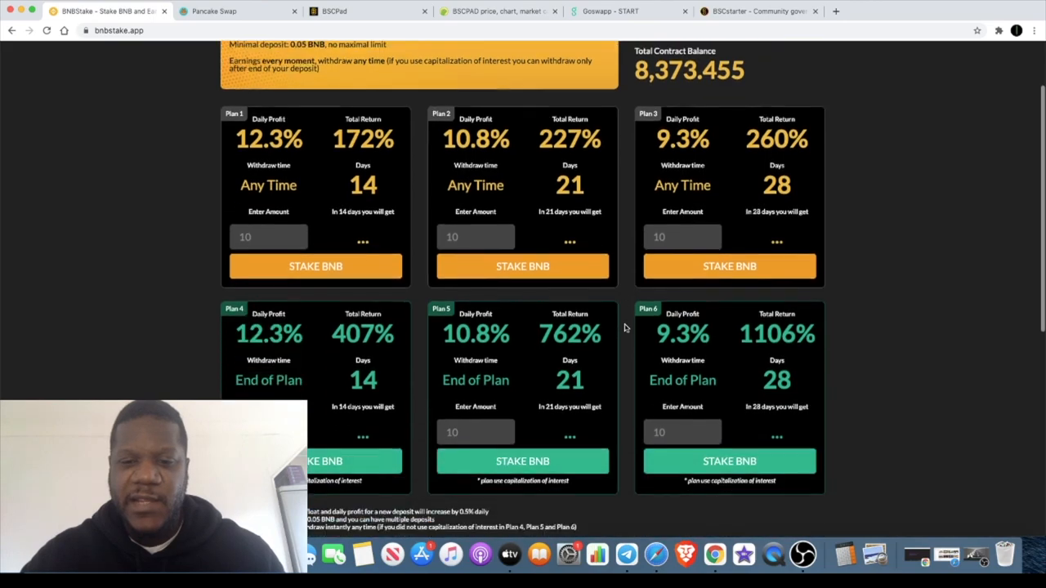
scroll("down", 3)
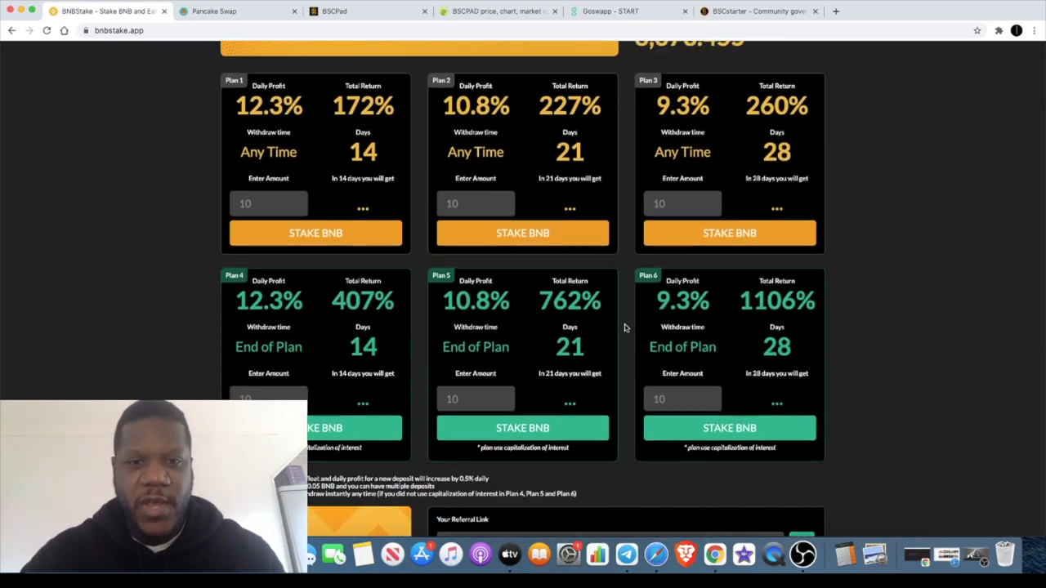
scroll("up", 3)
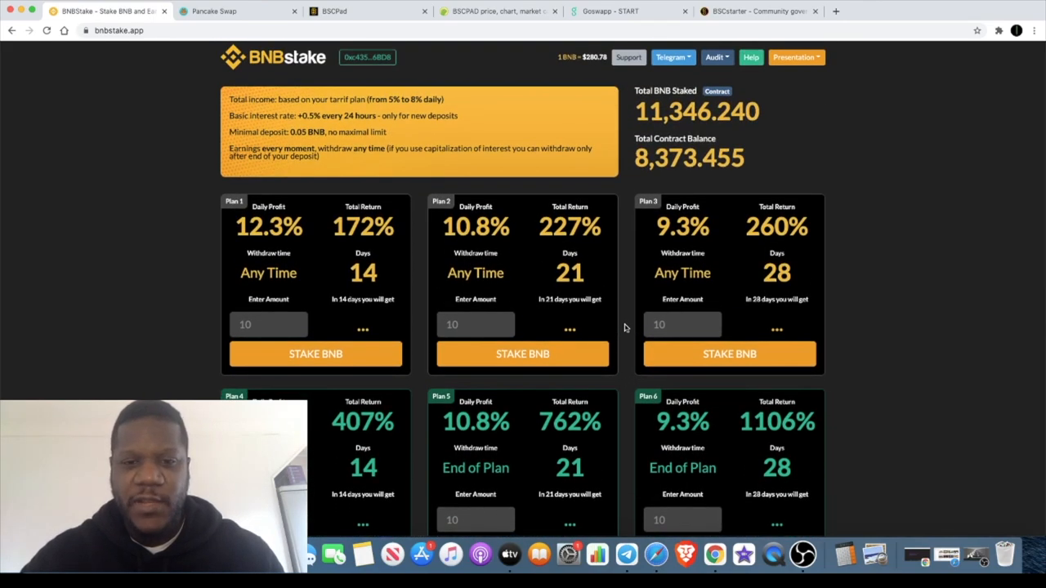
scroll("down", 3)
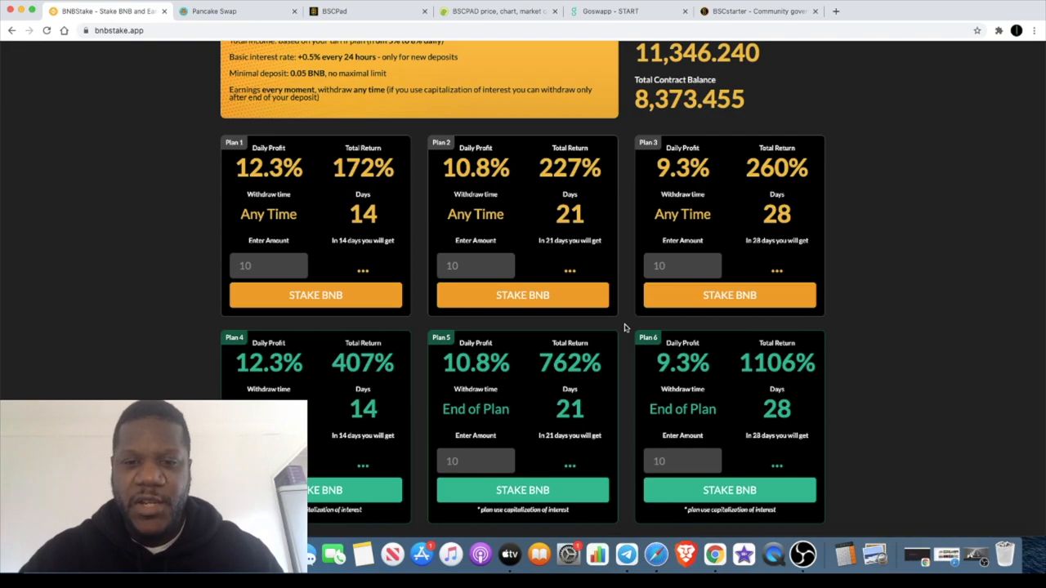
scroll("down", 3)
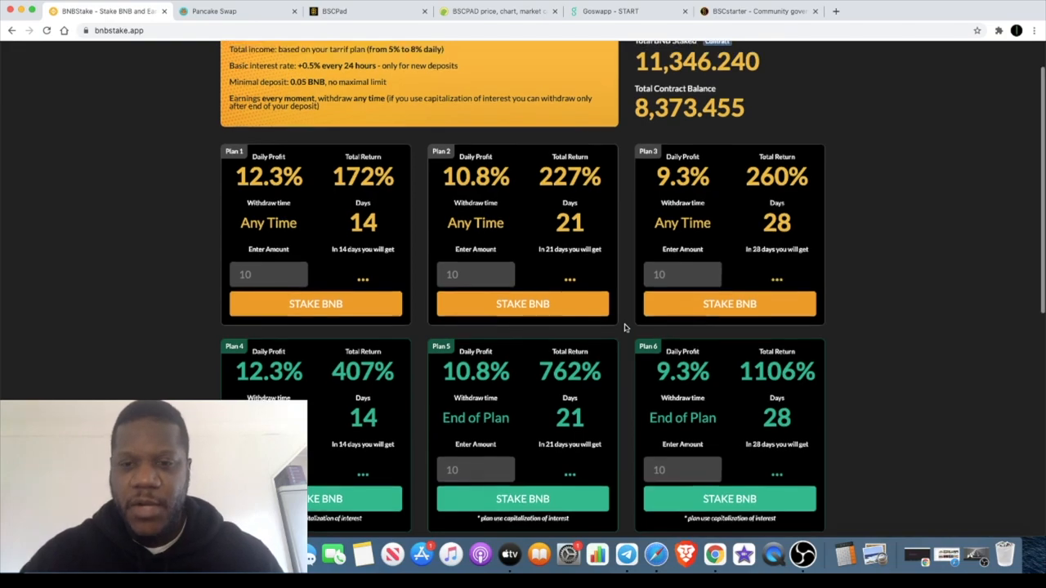
scroll("up", 3)
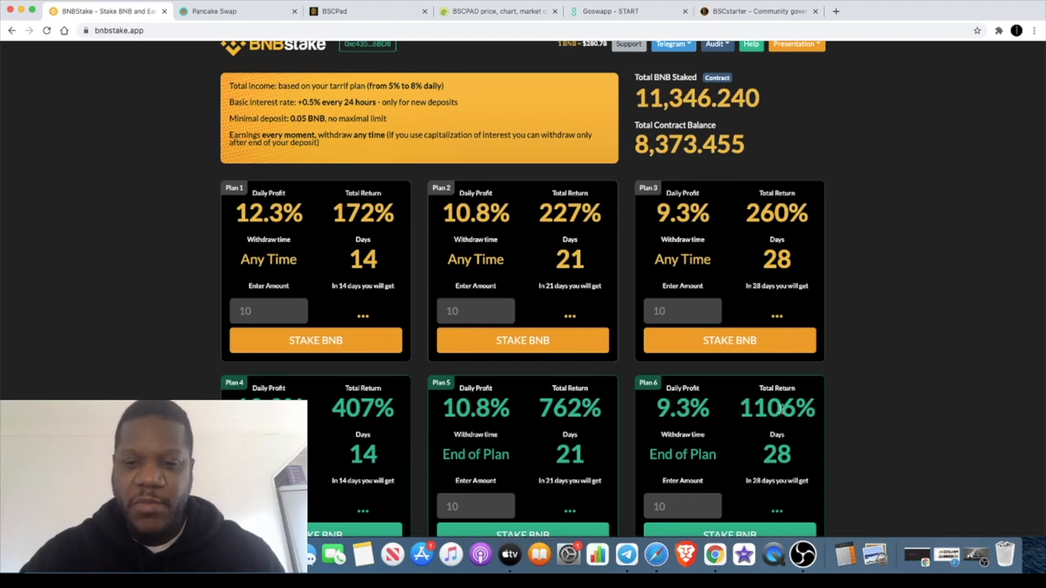
mouse_move(821, 406)
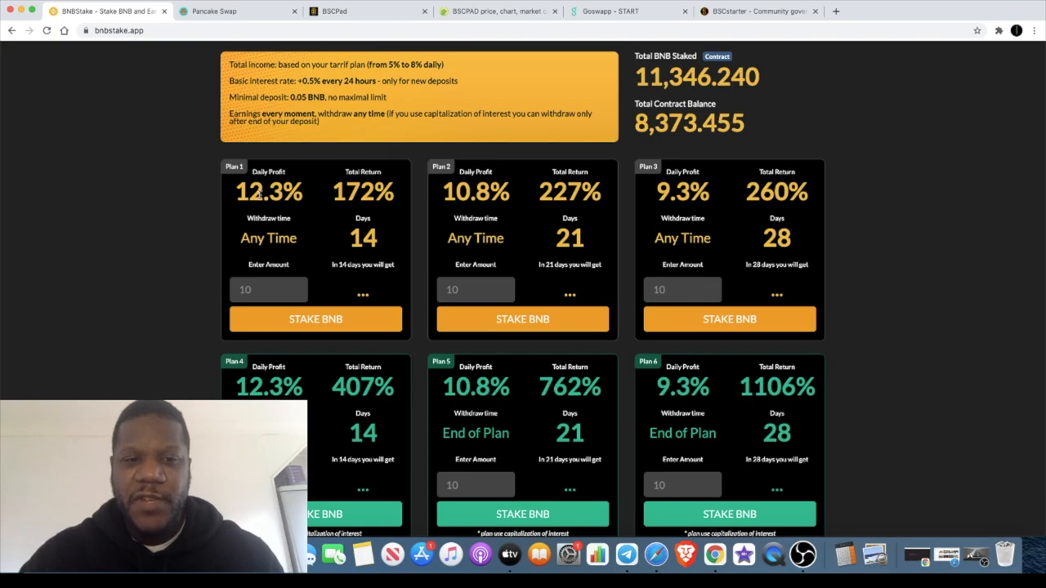
double_click(260, 191)
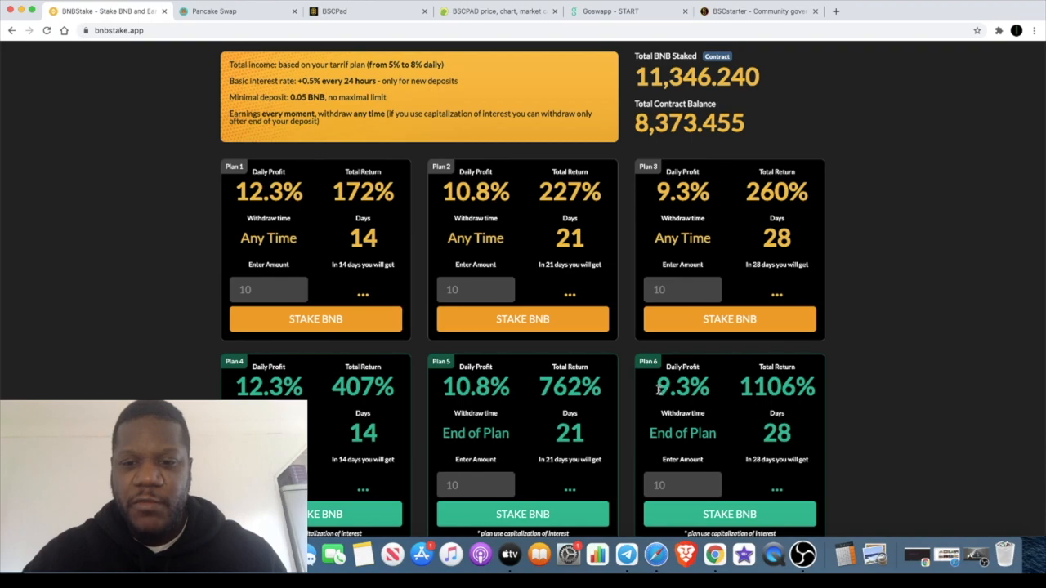
double_click(682, 386)
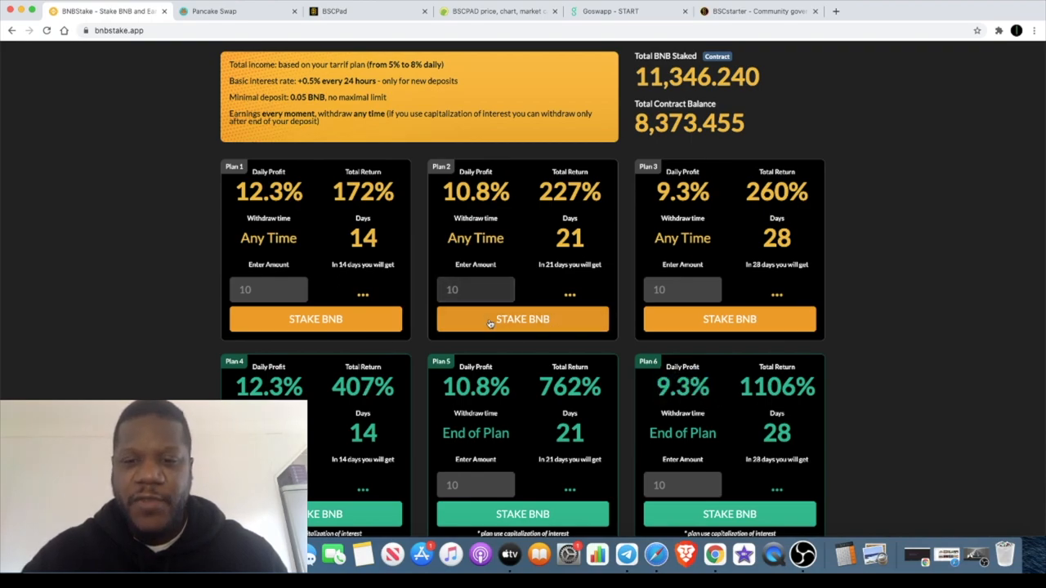
mouse_move(841, 196)
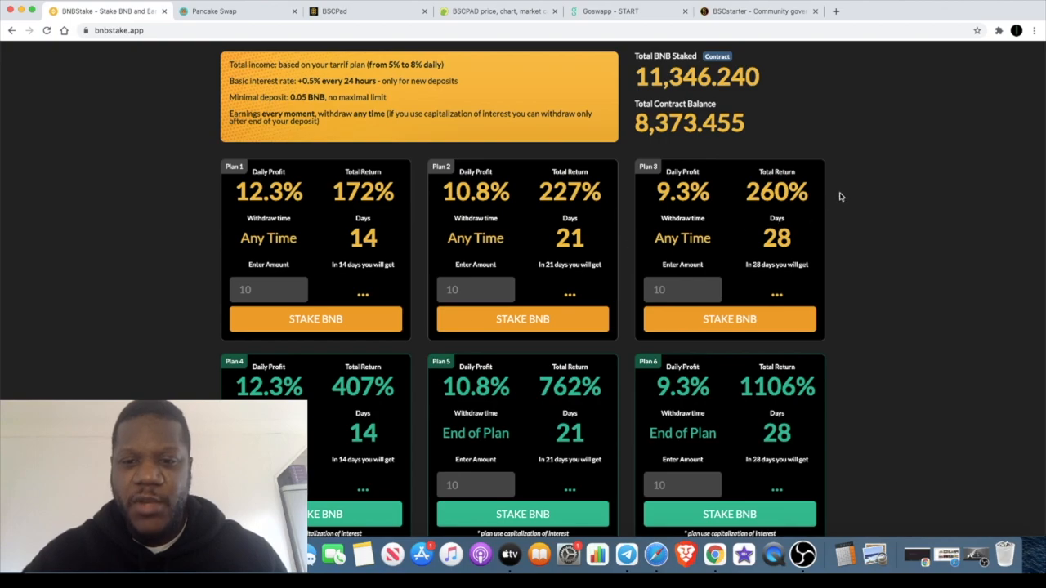
double_click(776, 386)
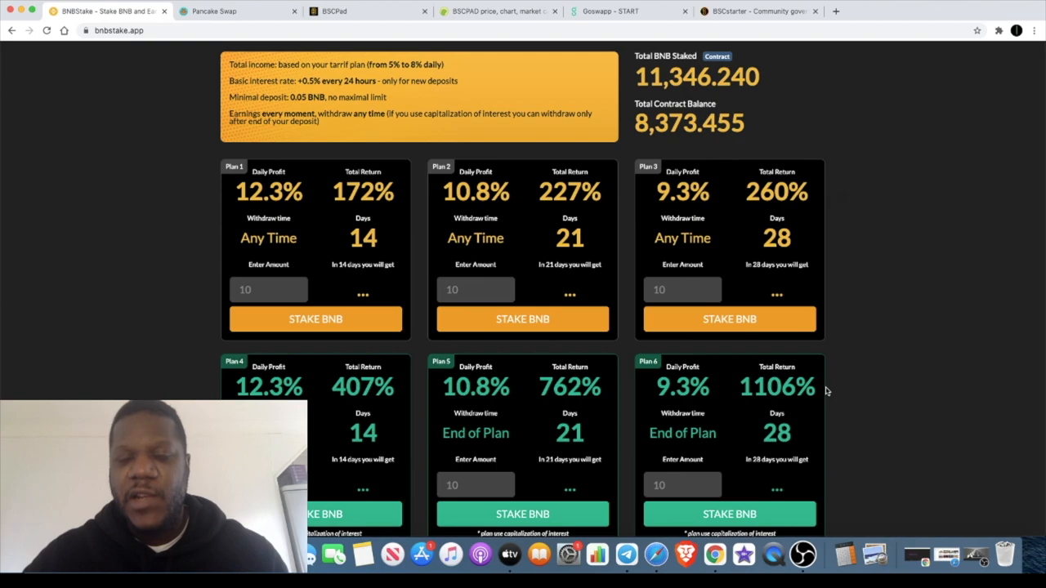
mouse_move(739, 398)
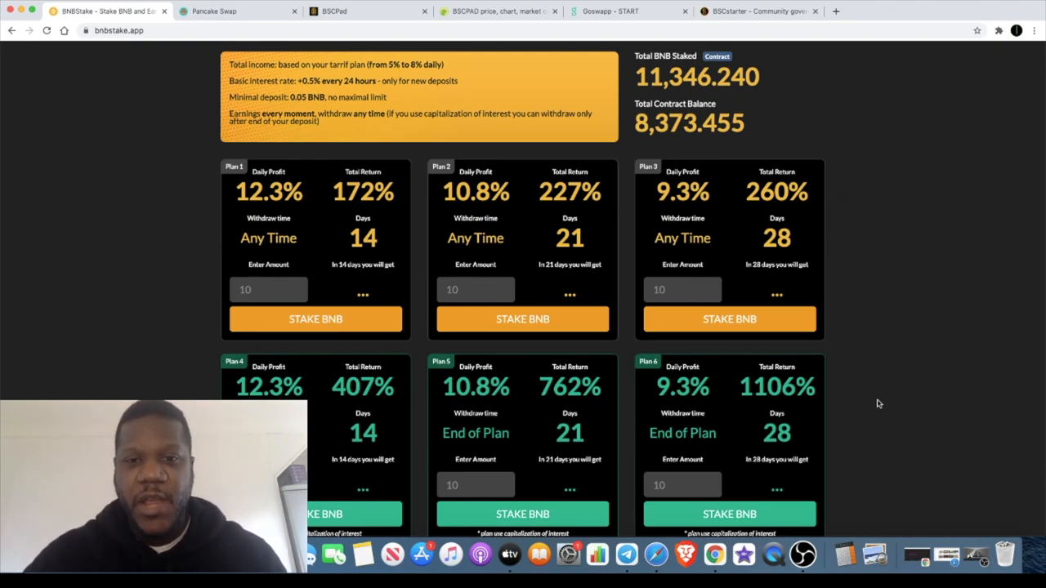
scroll("down", 3)
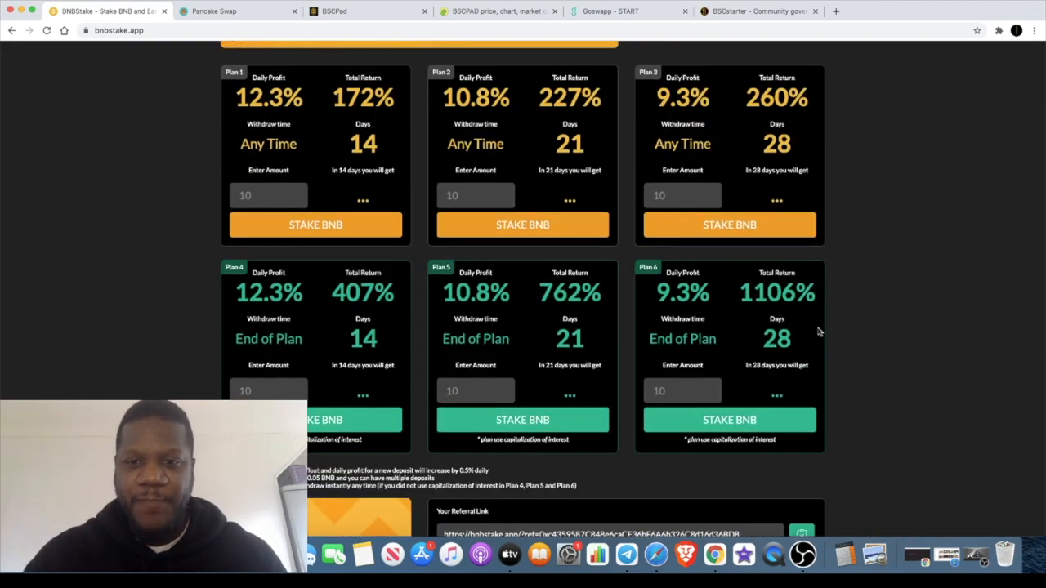
scroll("up", 3)
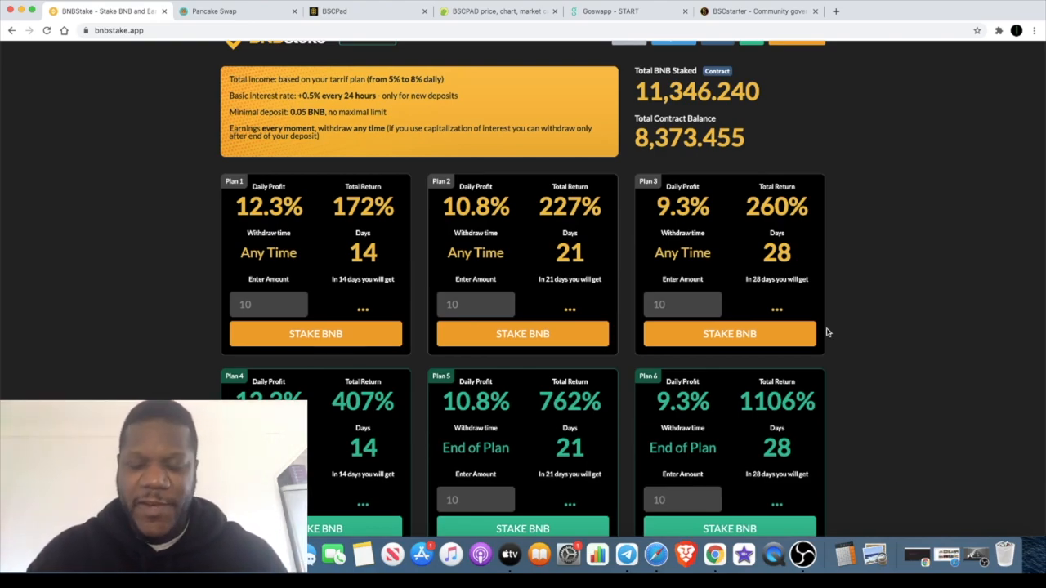
mouse_move(420, 218)
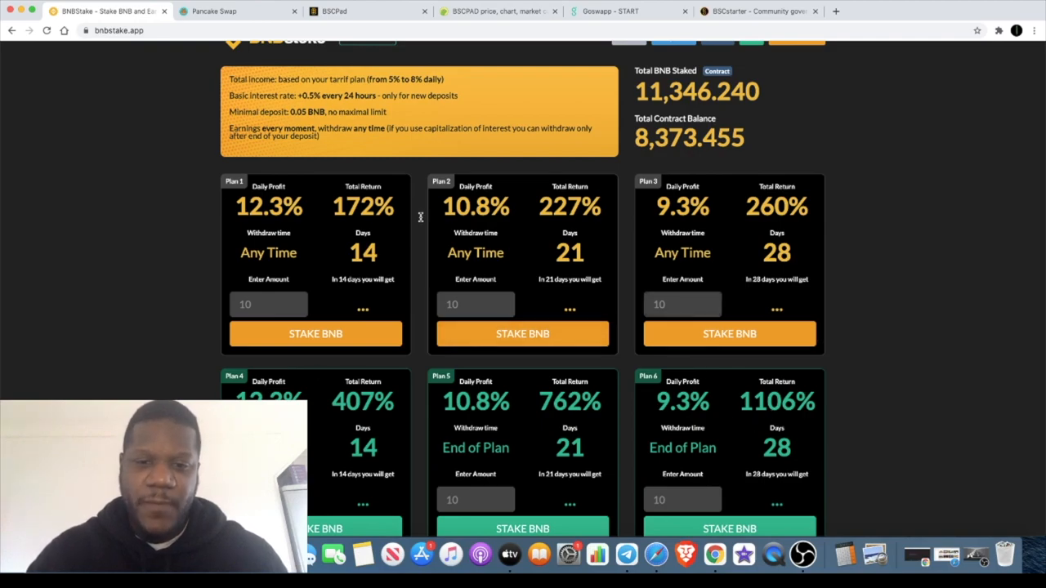
scroll("up", 3)
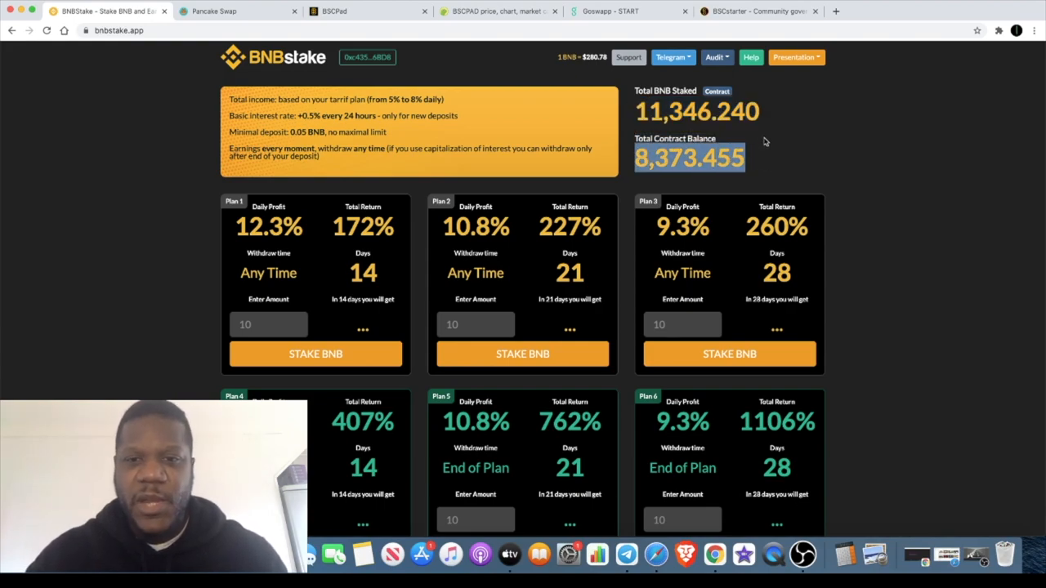
scroll("down", 3)
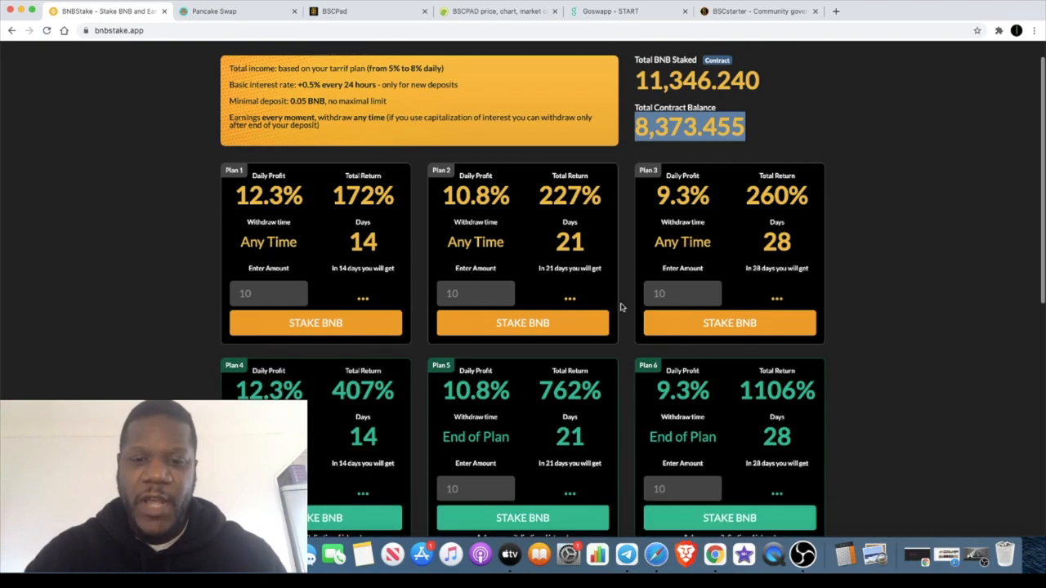
mouse_move(543, 301)
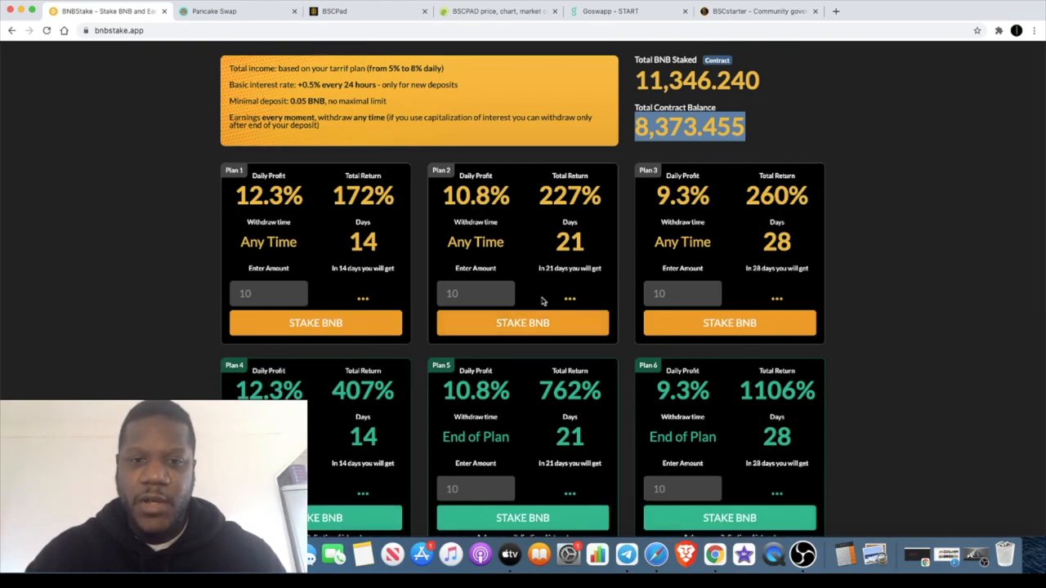
mouse_move(631, 262)
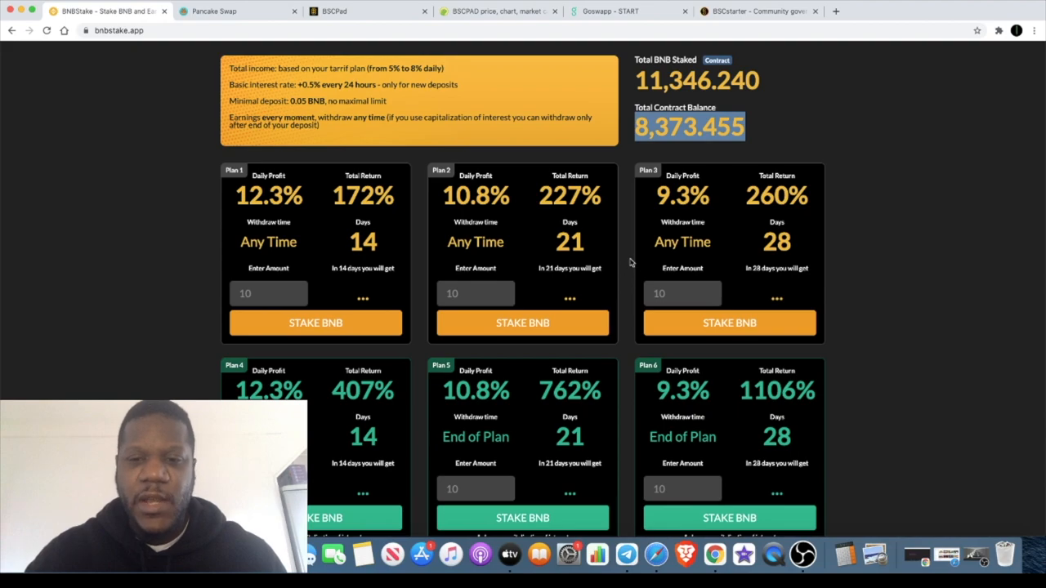
scroll("down", 3)
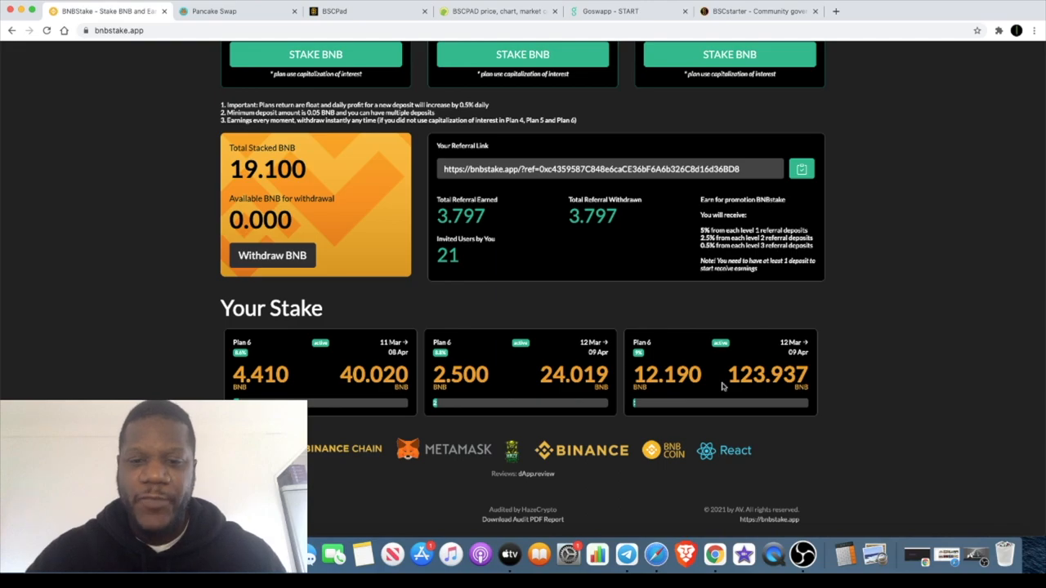
mouse_move(687, 316)
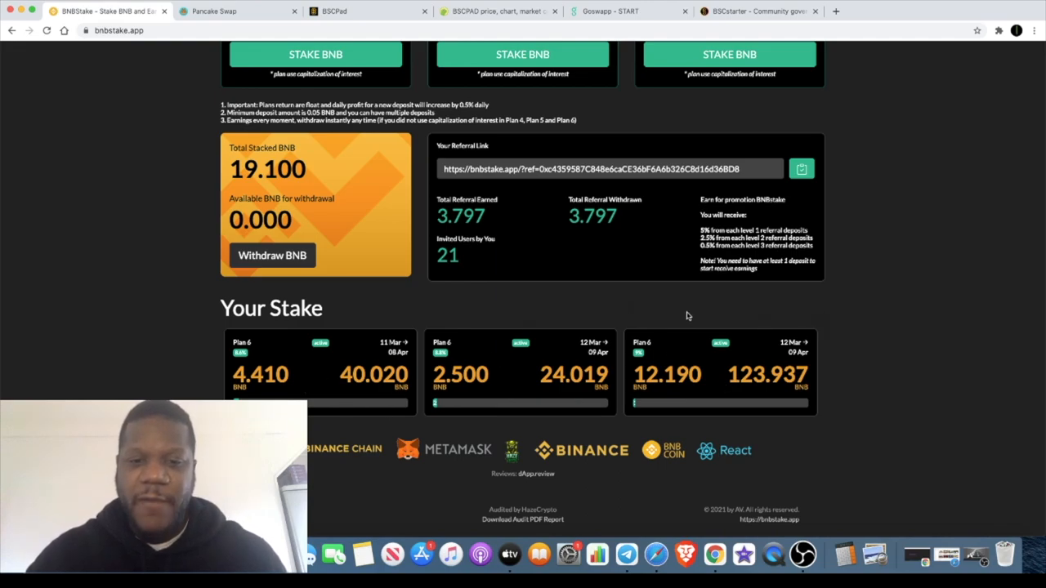
mouse_move(364, 360)
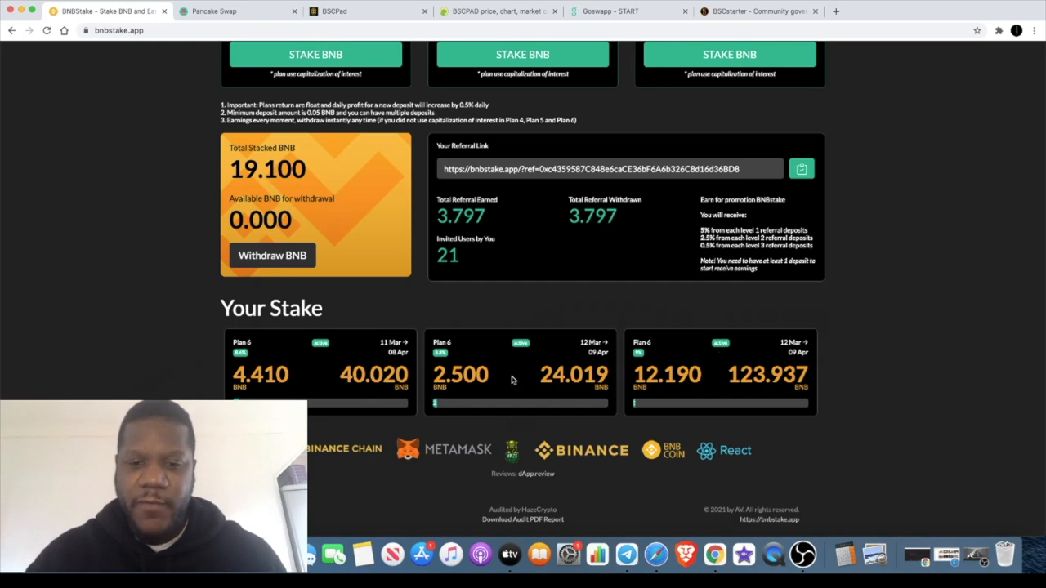
mouse_move(774, 373)
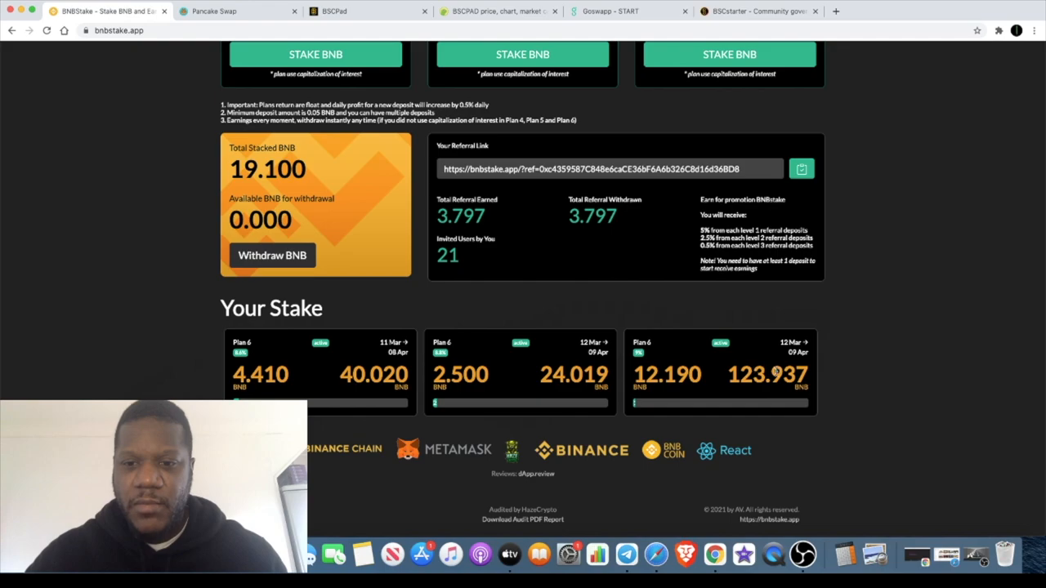
mouse_move(879, 397)
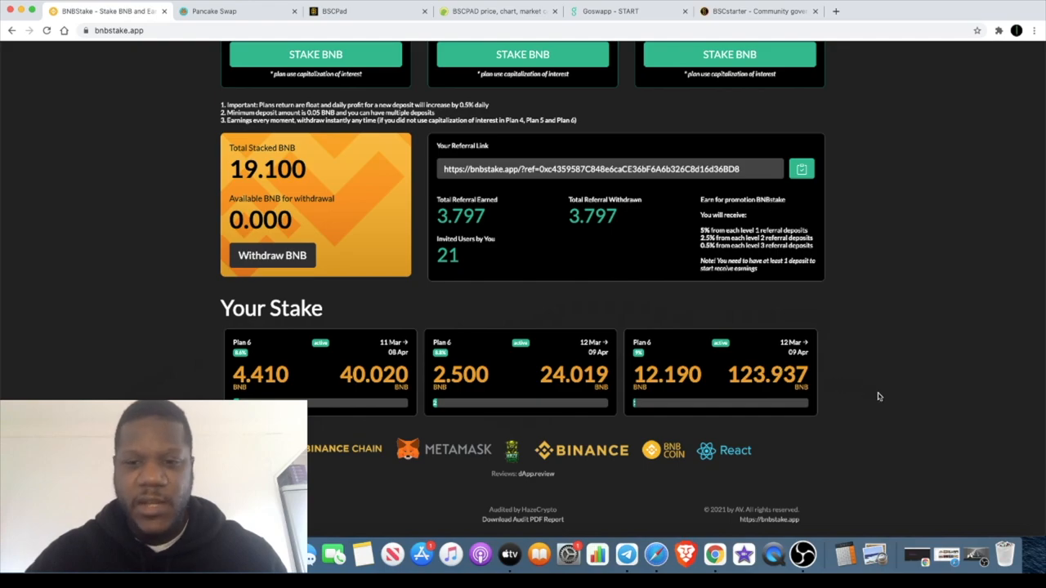
- Scroll back to the top of BNBStake, showing the 11,346.240 BNB contract total
scroll("up", 3)
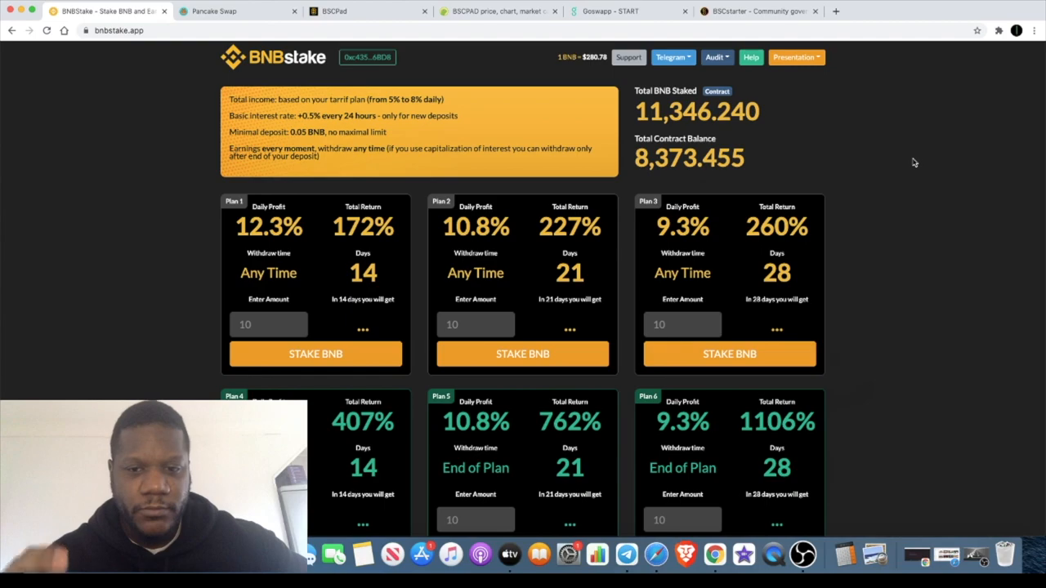
scroll("down", 3)
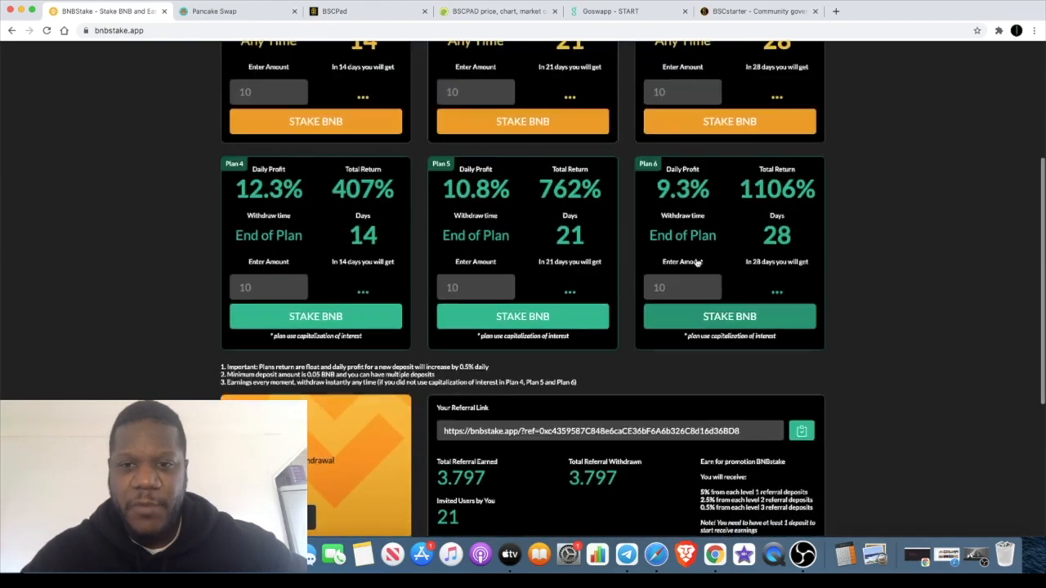
scroll("down", 3)
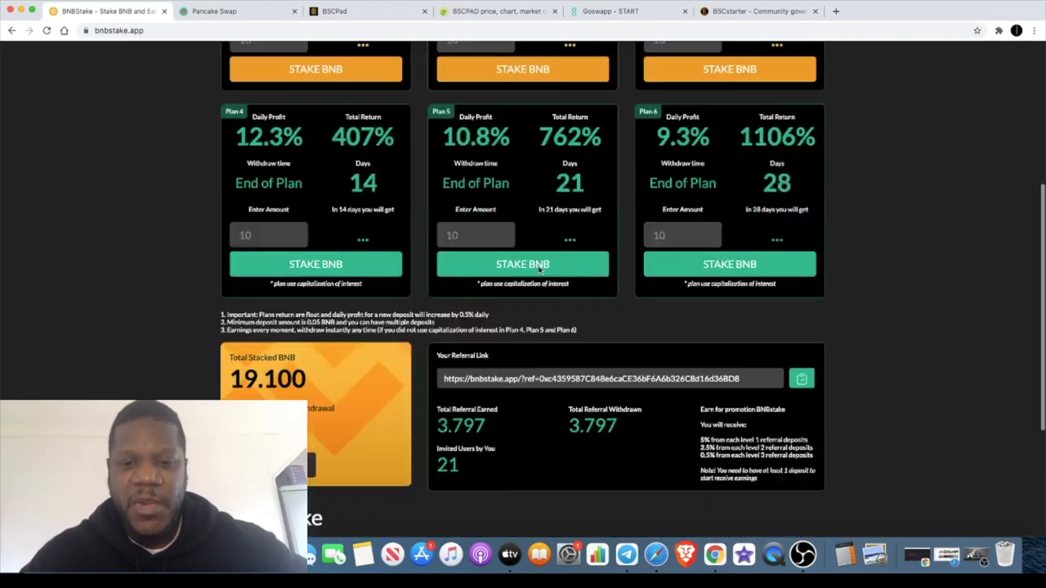
scroll("down", 3)
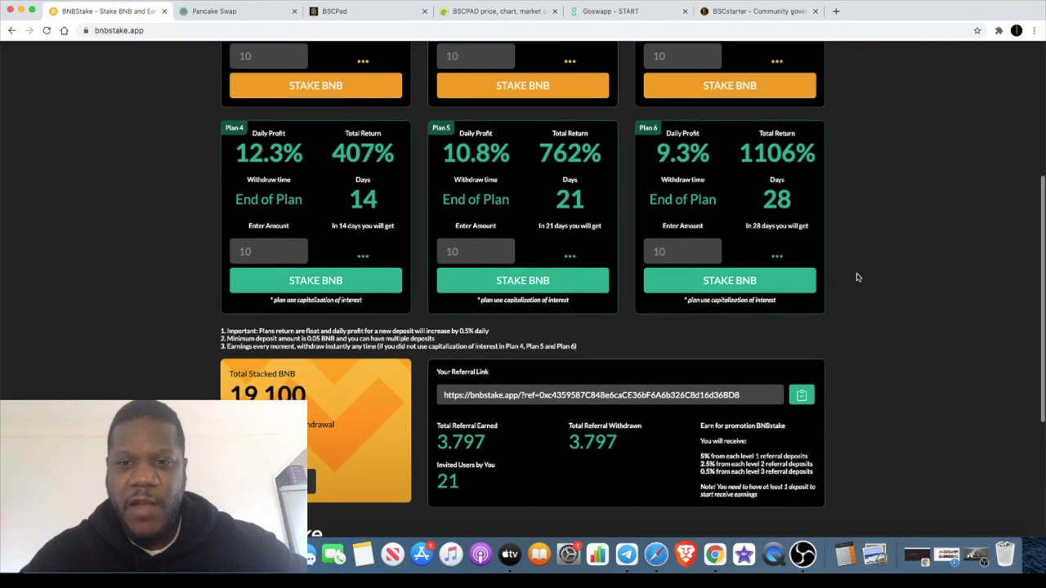
scroll("up", 3)
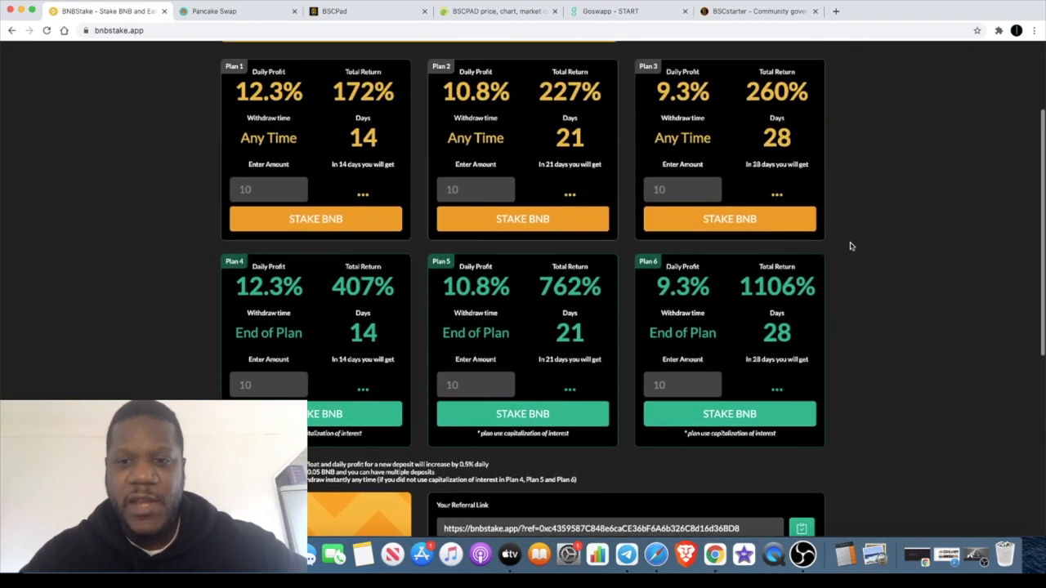
scroll("down", 3)
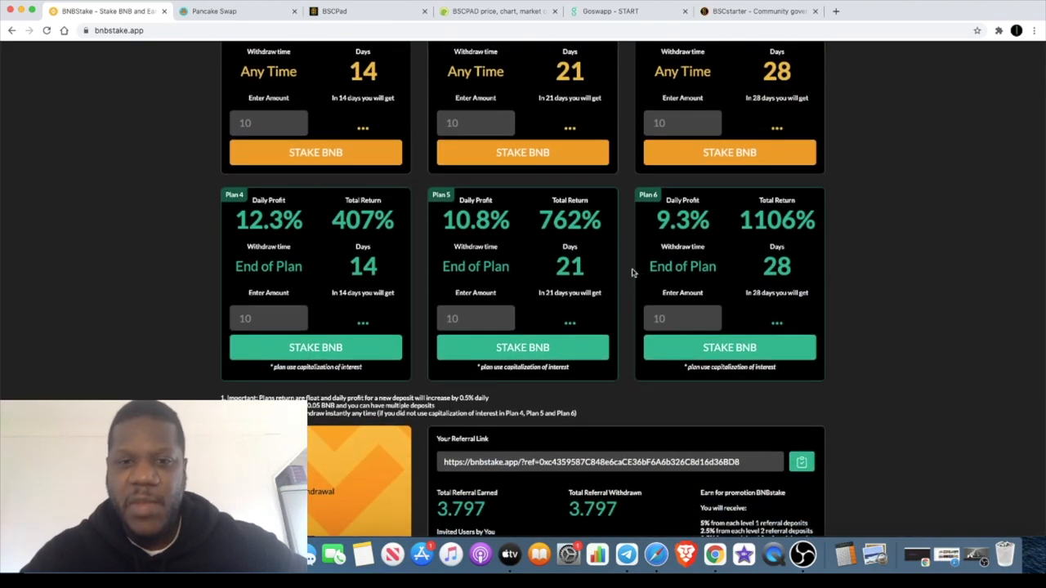
scroll("up", 3)
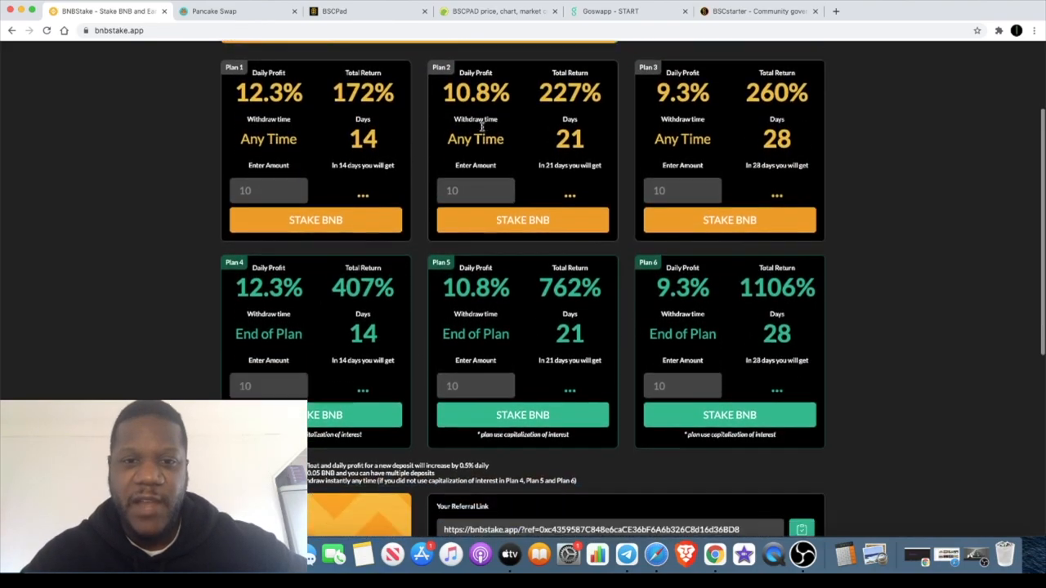
scroll("up", 3)
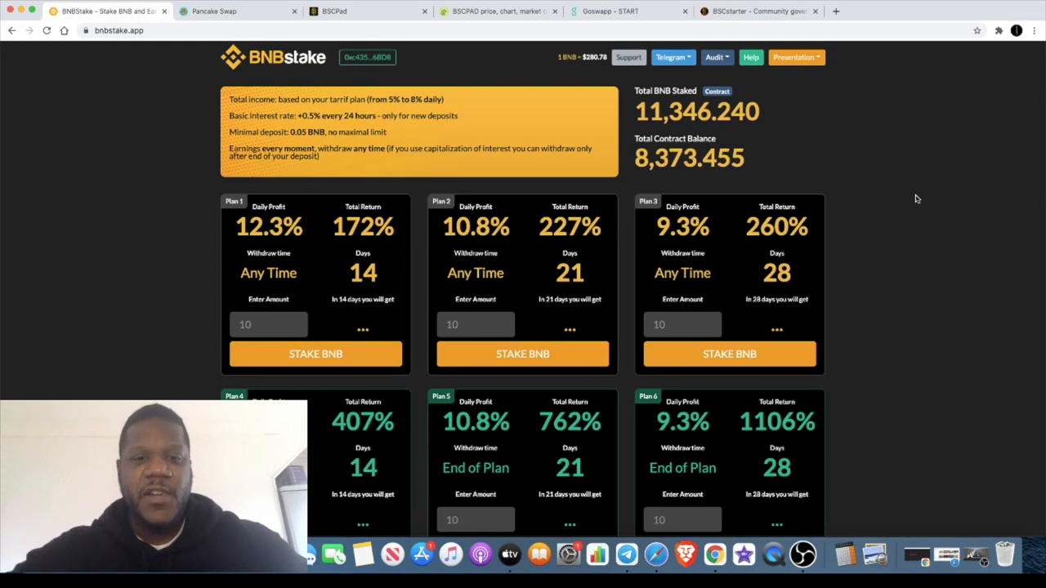